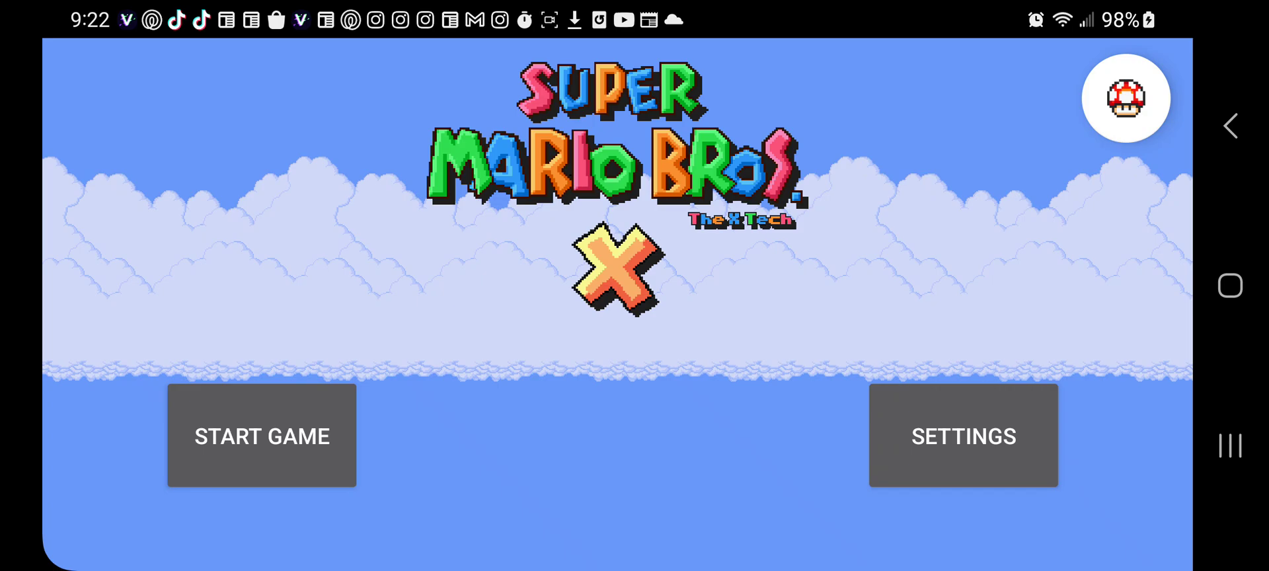
Start the game and enter the editor's list of worlds to edit.
{"action": "left_click", "coordinate": [262, 436]}
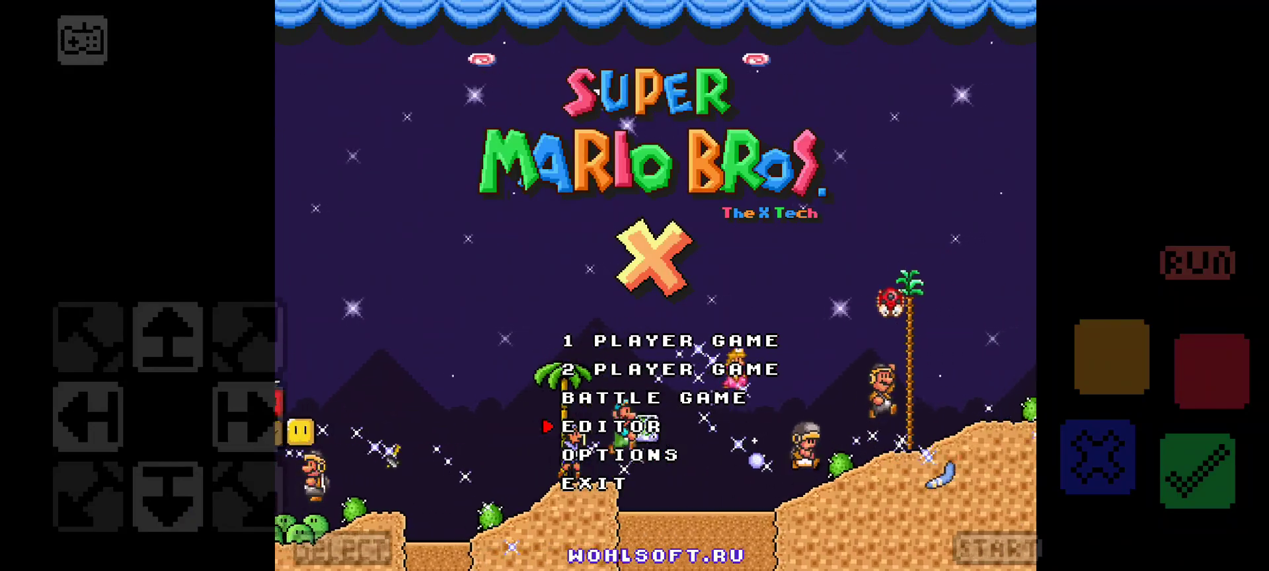
{"action": "left_click", "coordinate": [609, 425]}
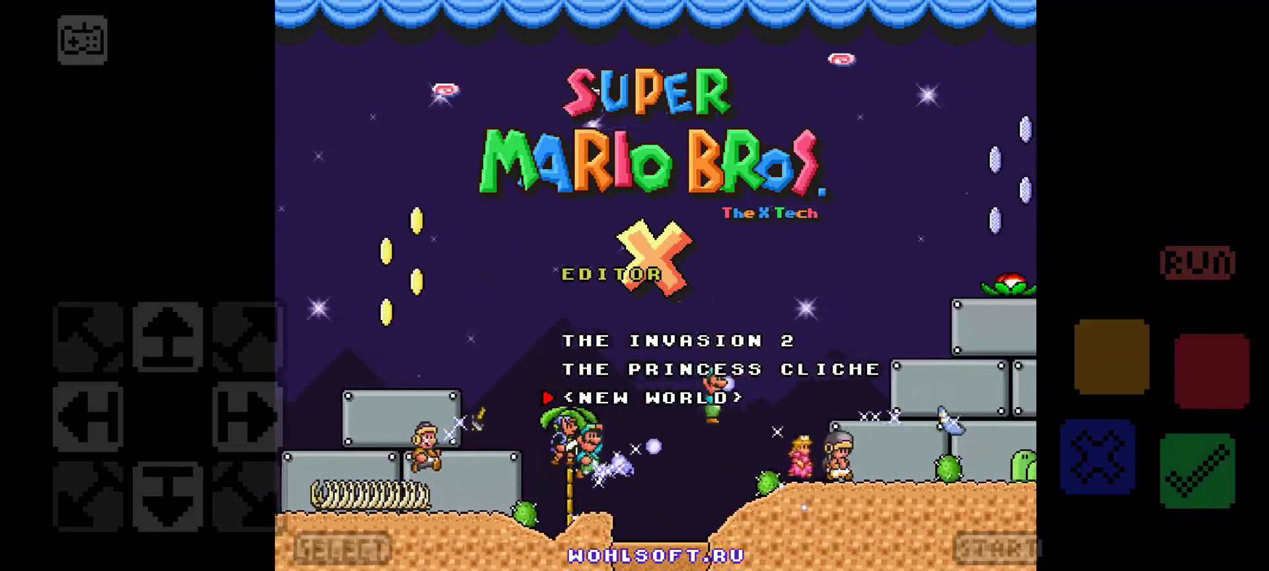
Create a new world, name it on the keyboard and confirm to reach an empty level.
{"action": "left_click", "coordinate": [647, 396]}
{"action": "type", "text": "kig"}
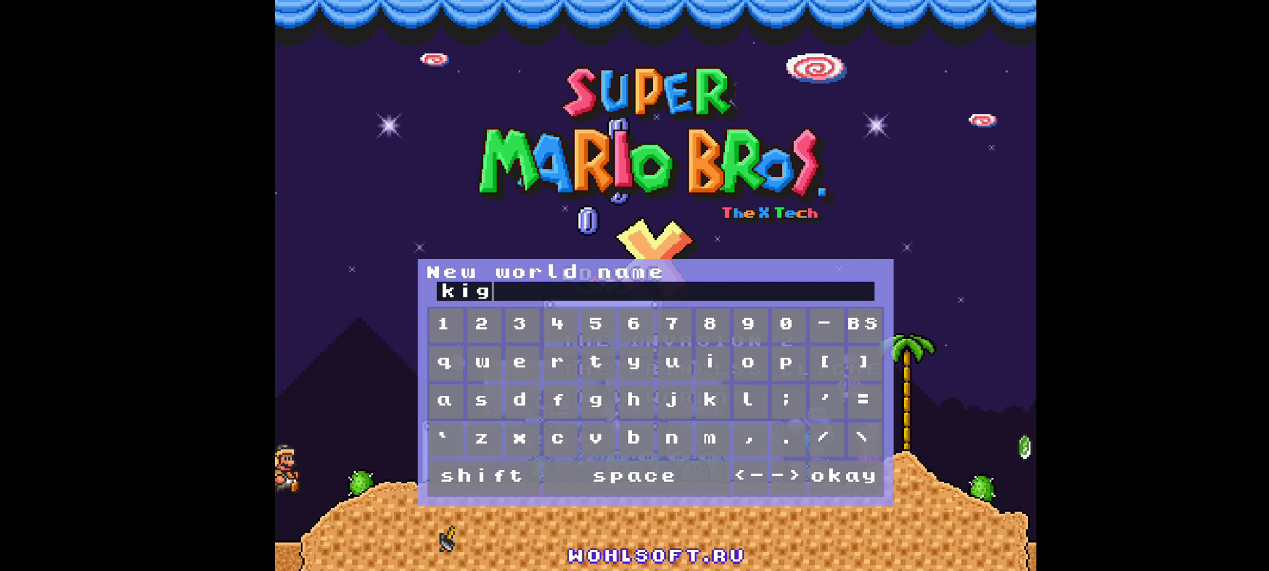
{"action": "left_click", "coordinate": [850, 474]}
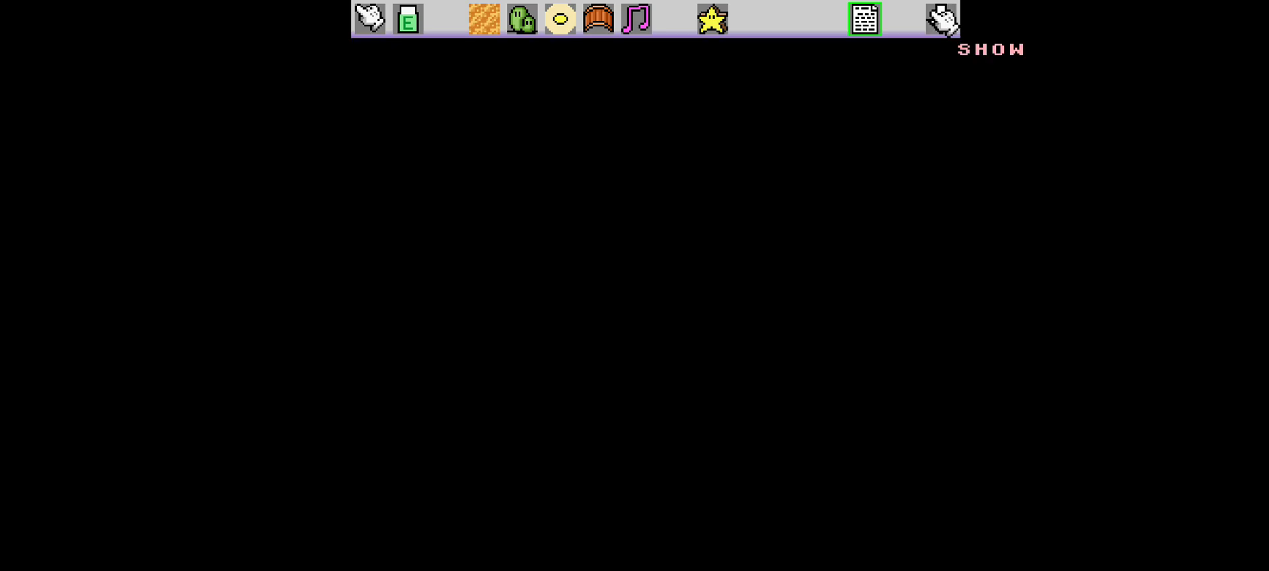
Bring up the world's file options, reaching the Convert Format to Legacy prompt.
{"action": "left_click", "coordinate": [865, 19]}
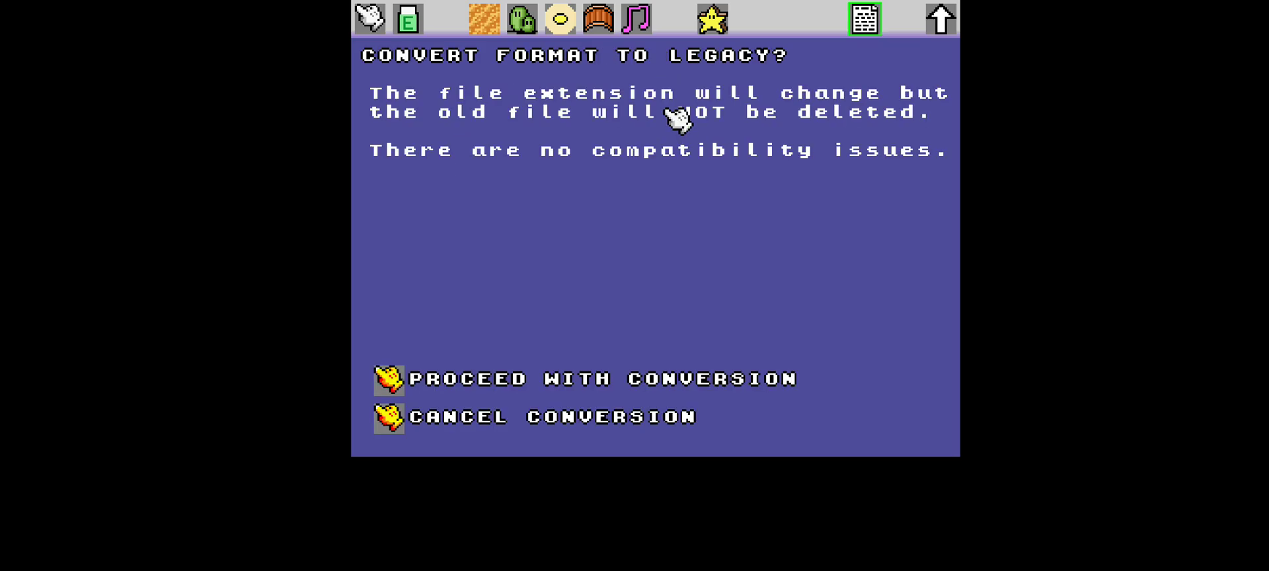
{"action": "mouse_move", "coordinate": [875, 310]}
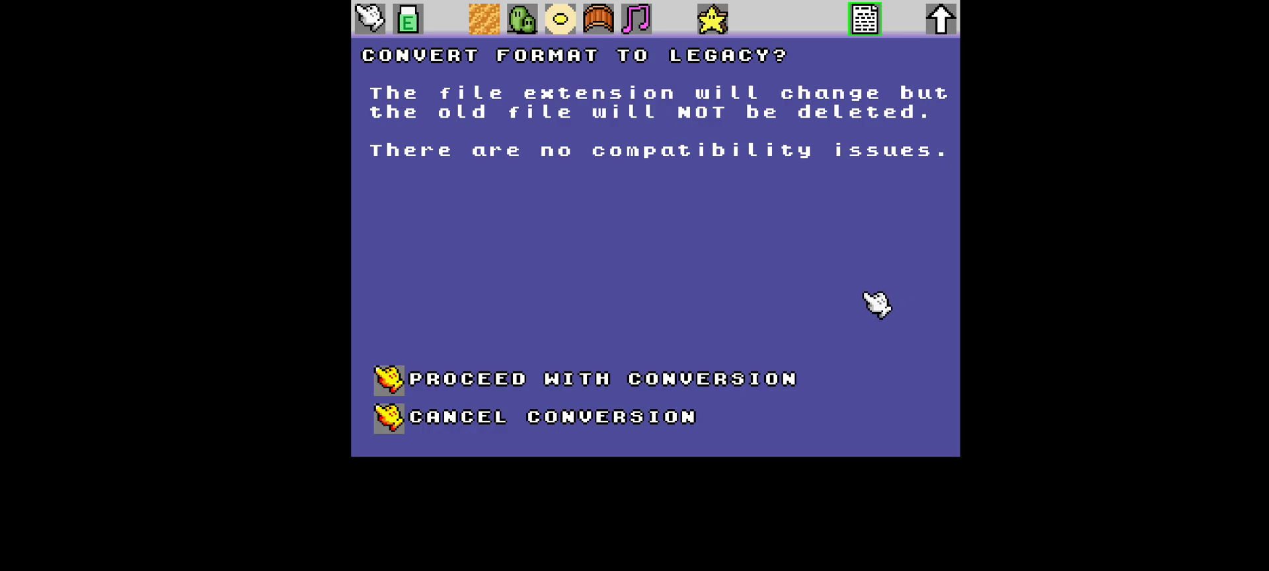
{"action": "mouse_move", "coordinate": [855, 316]}
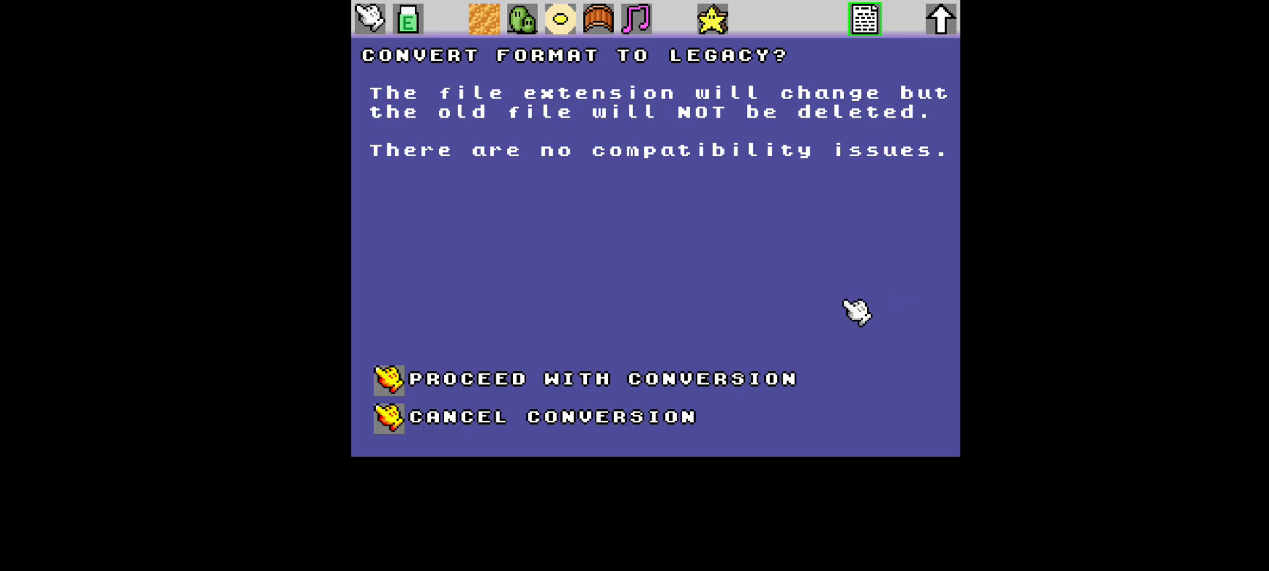
{"action": "mouse_move", "coordinate": [766, 393]}
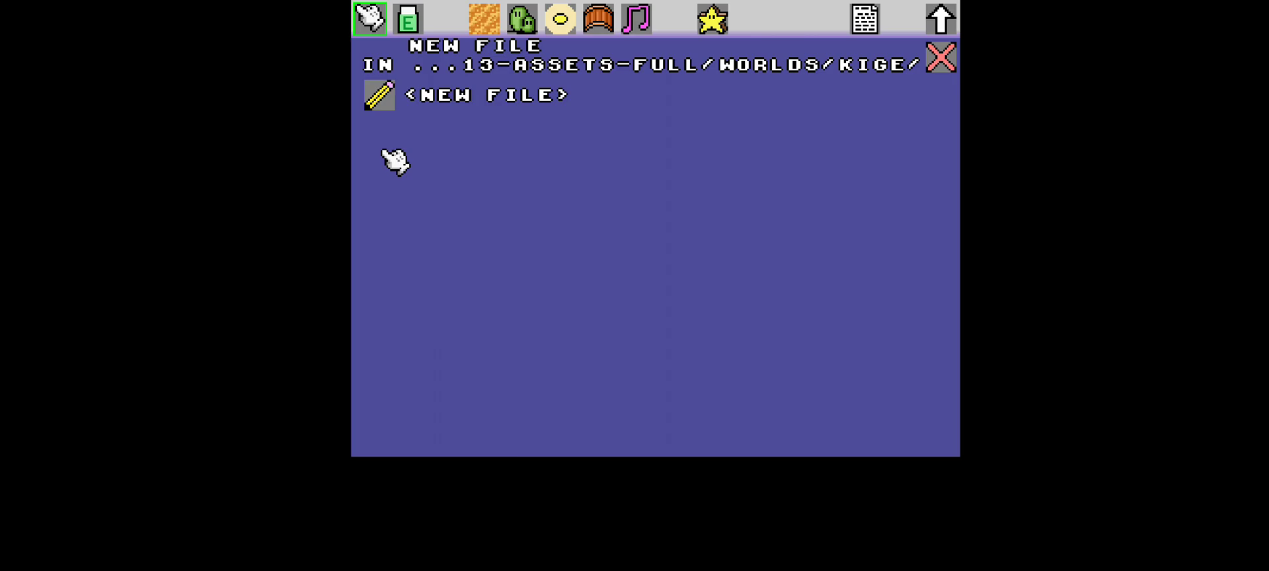
{"action": "mouse_move", "coordinate": [578, 99]}
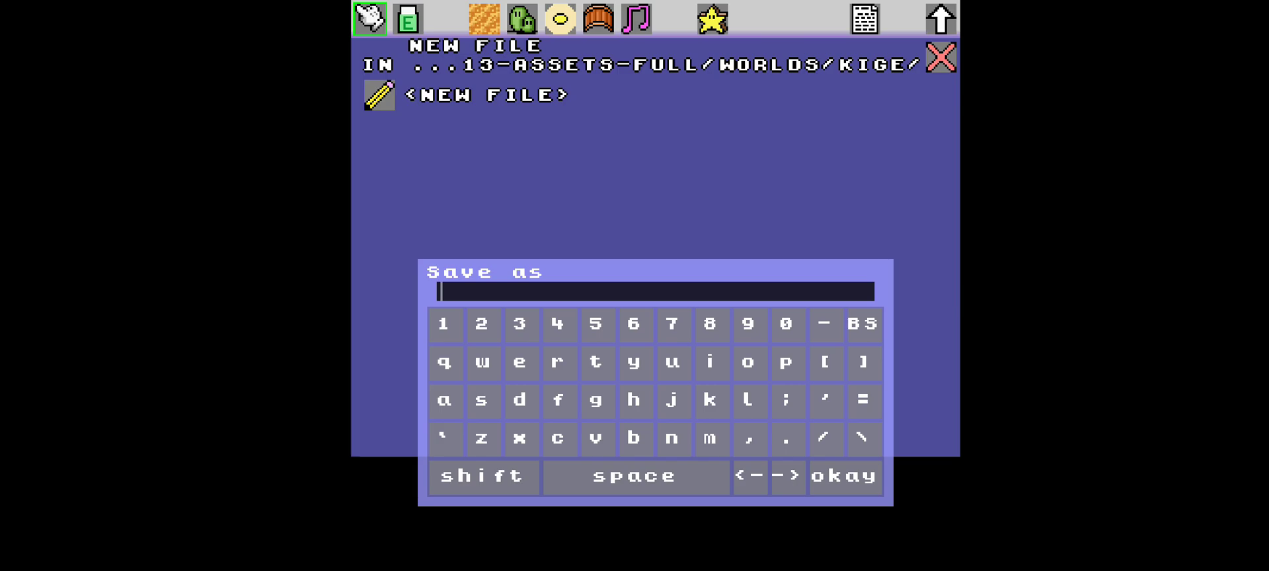
Name the new level file 'smbx test level', fixing typos, and confirm it.
{"action": "type", "text": "smbz"}
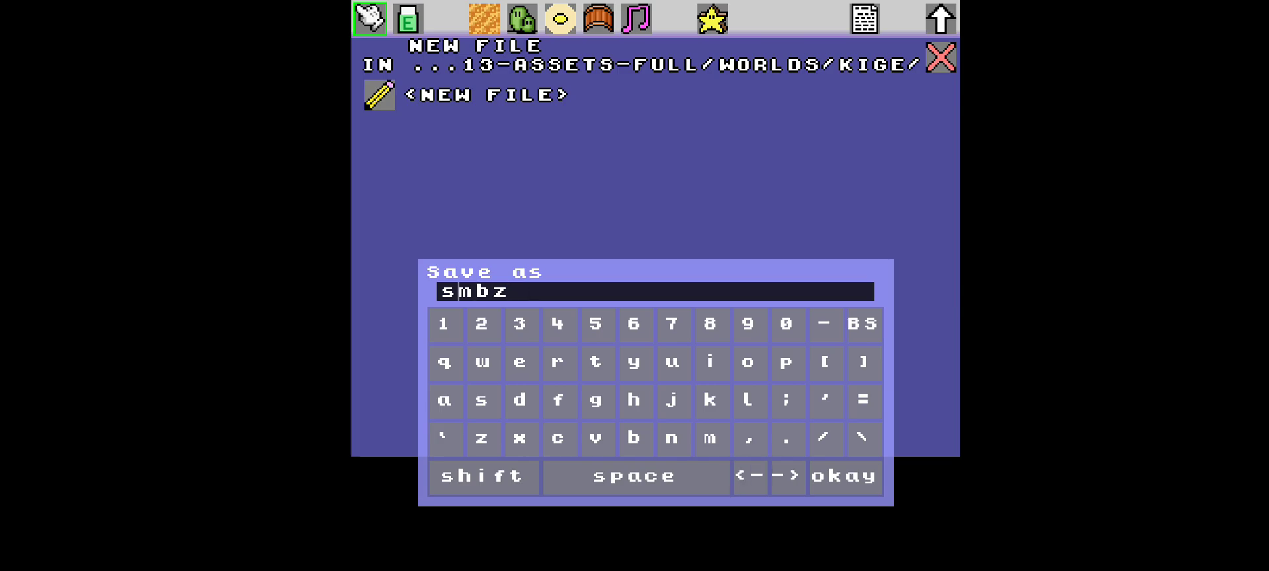
{"action": "left_click", "coordinate": [863, 324]}
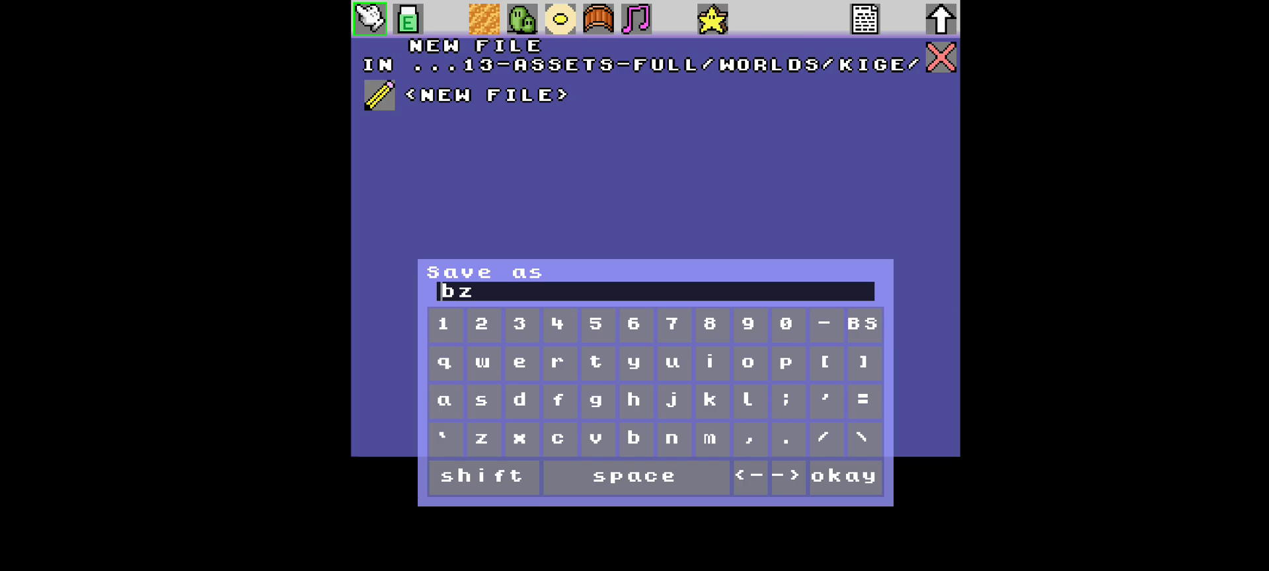
{"action": "mouse_move", "coordinate": [865, 324]}
{"action": "type", "text": "smbx"}
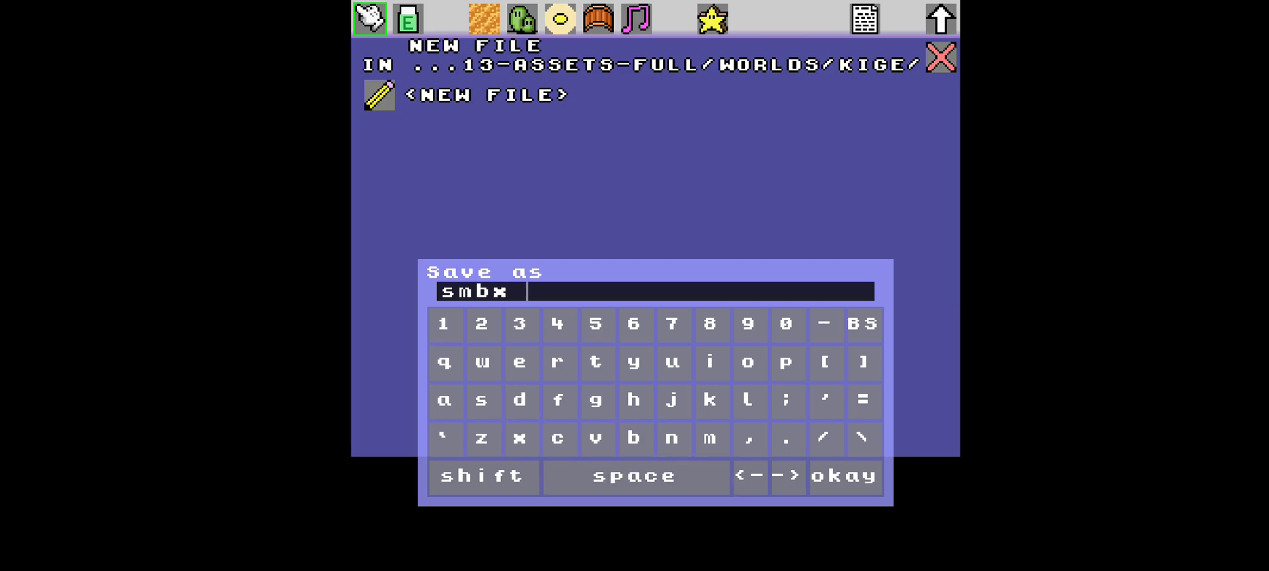
{"action": "type", "text": "test"}
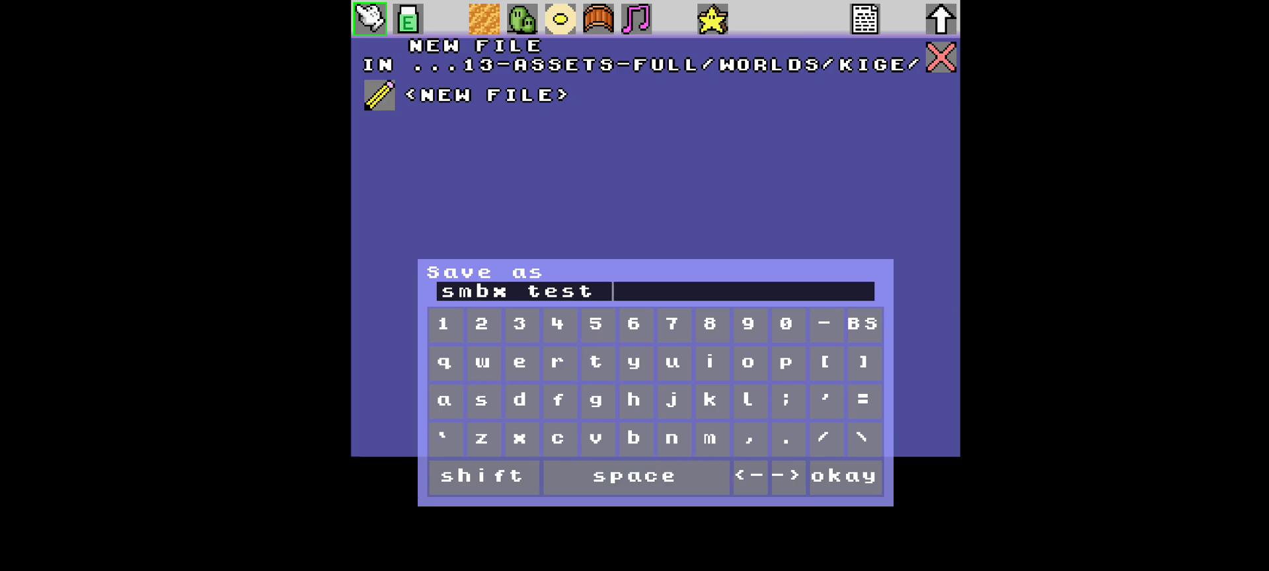
{"action": "type", "text": "level"}
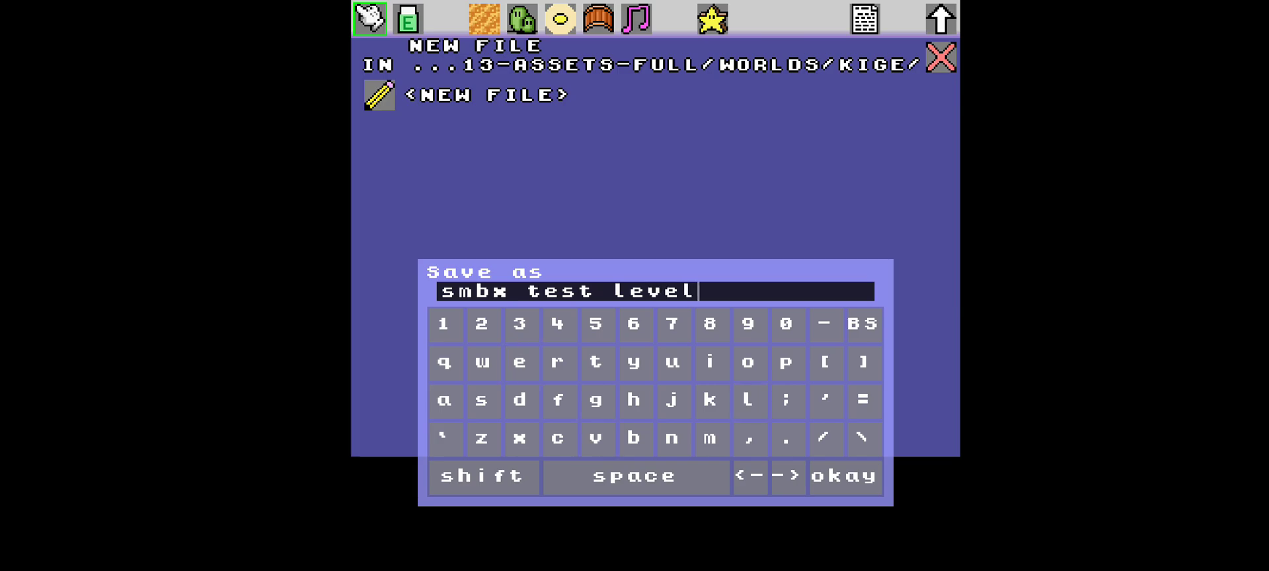
{"action": "left_click", "coordinate": [845, 475]}
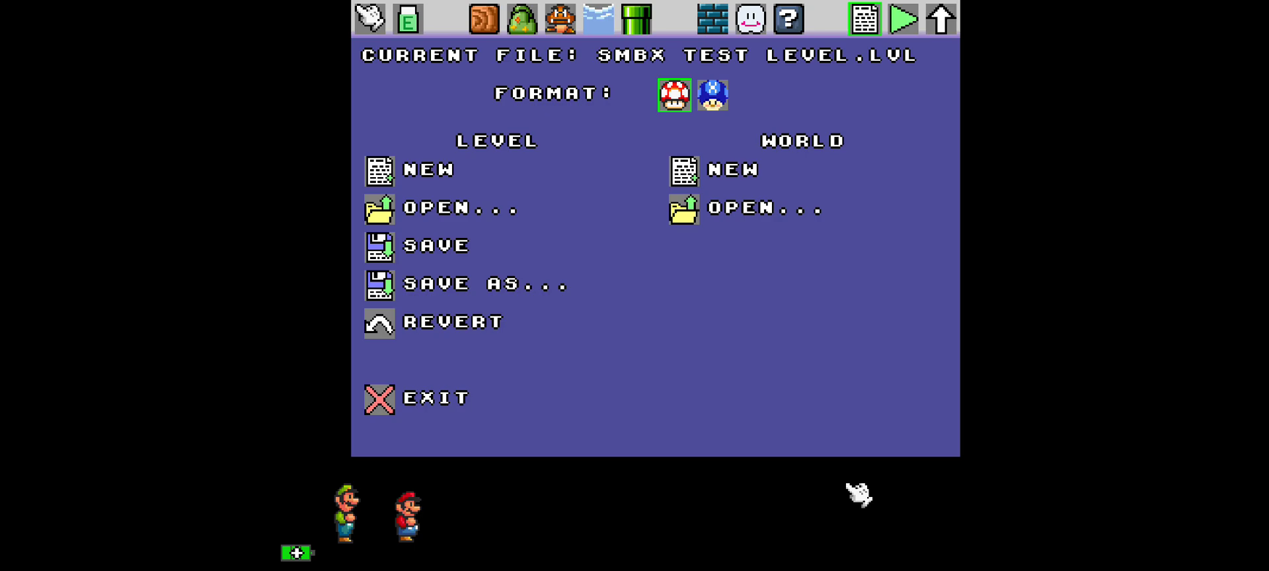
{"action": "mouse_move", "coordinate": [299, 567]}
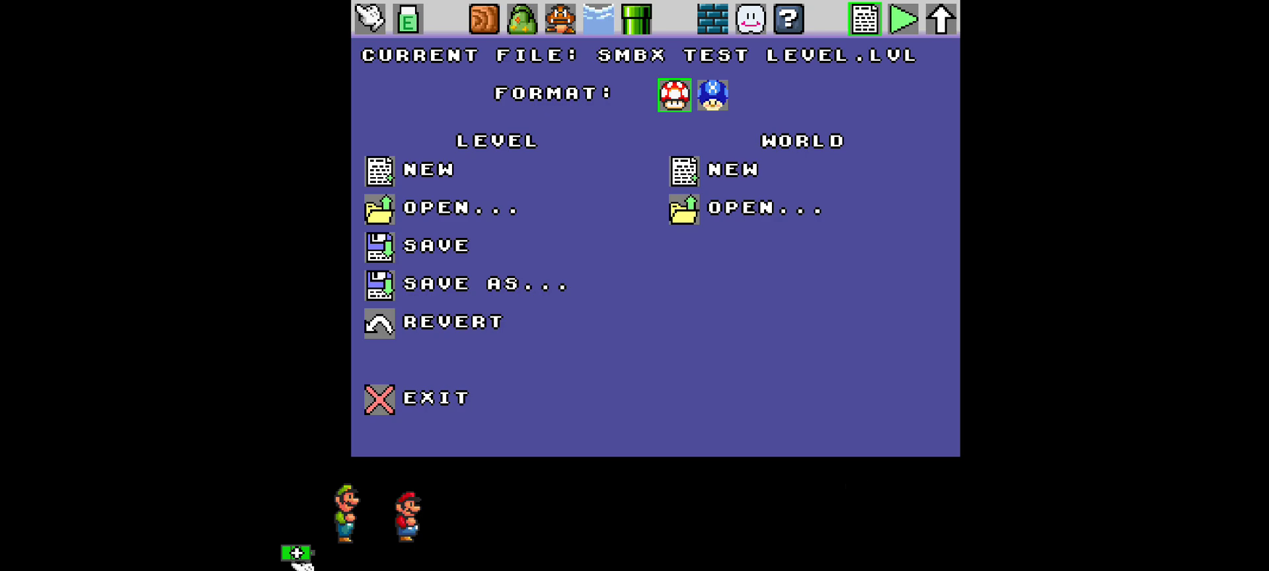
{"action": "mouse_move", "coordinate": [616, 402]}
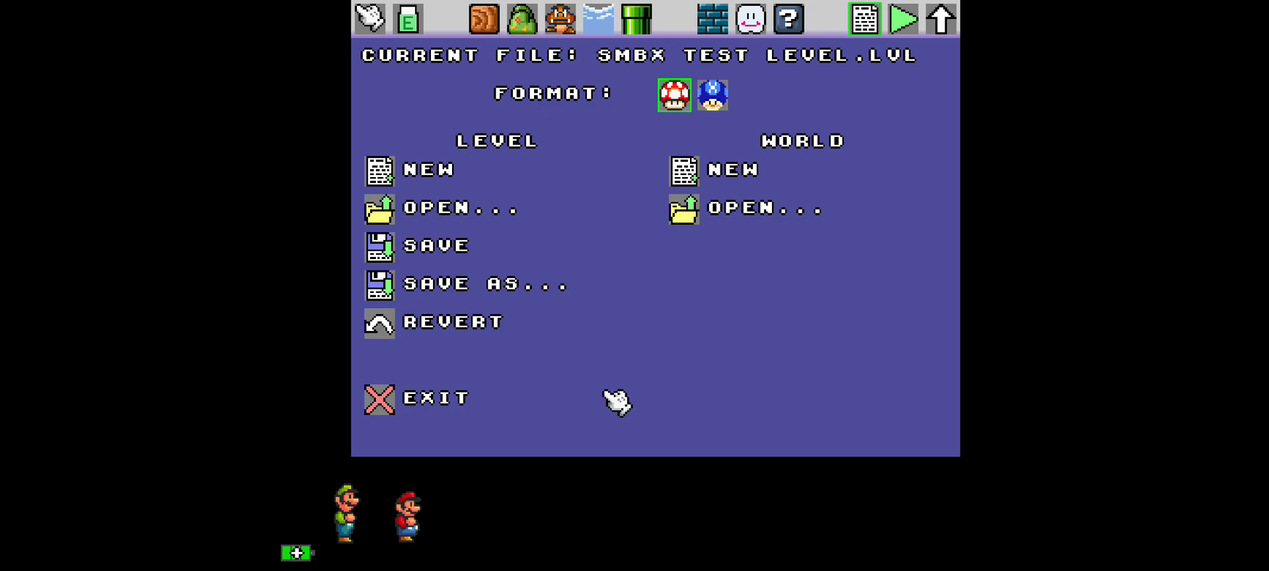
Dismiss the file menu and return to the blank level canvas.
{"action": "left_click", "coordinate": [380, 397]}
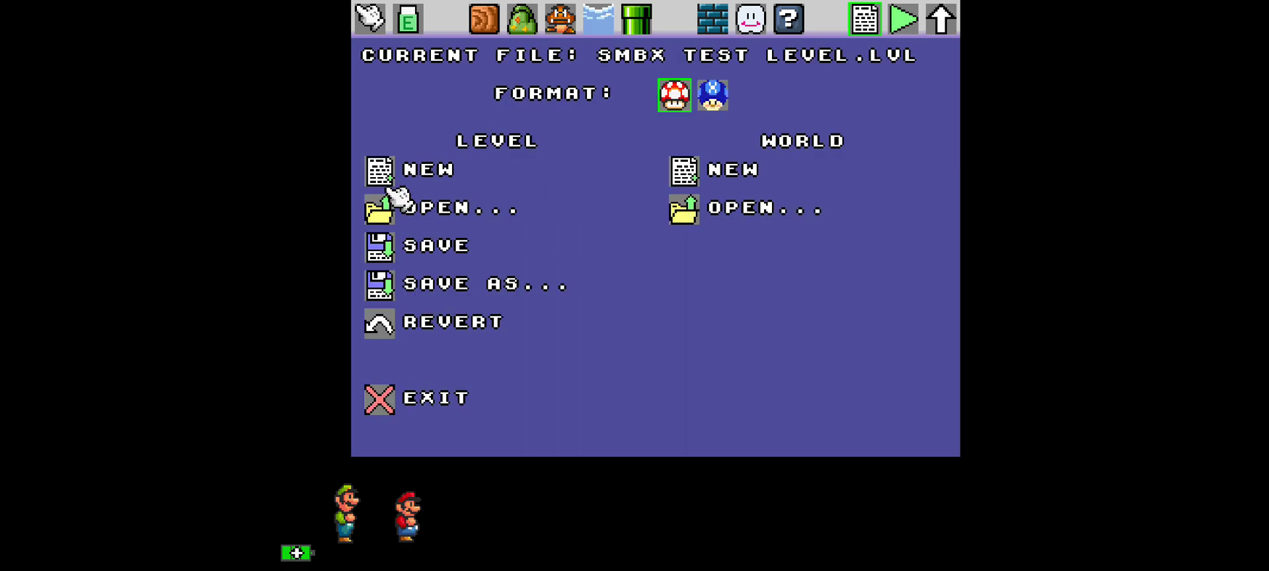
{"action": "left_click", "coordinate": [941, 21]}
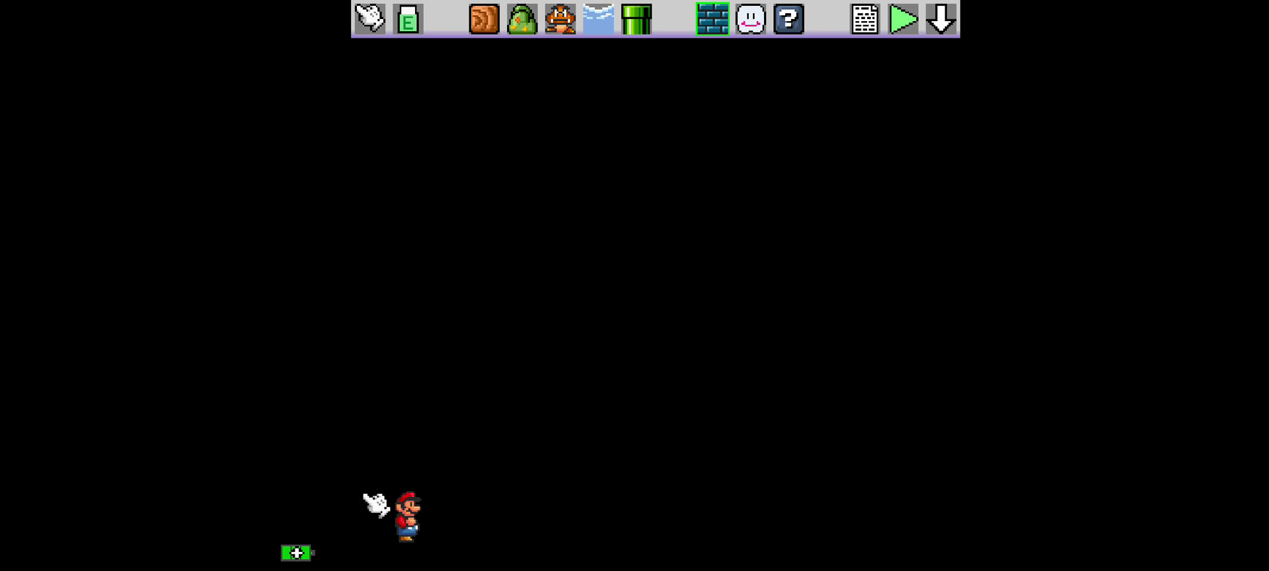
{"action": "left_click", "coordinate": [357, 521]}
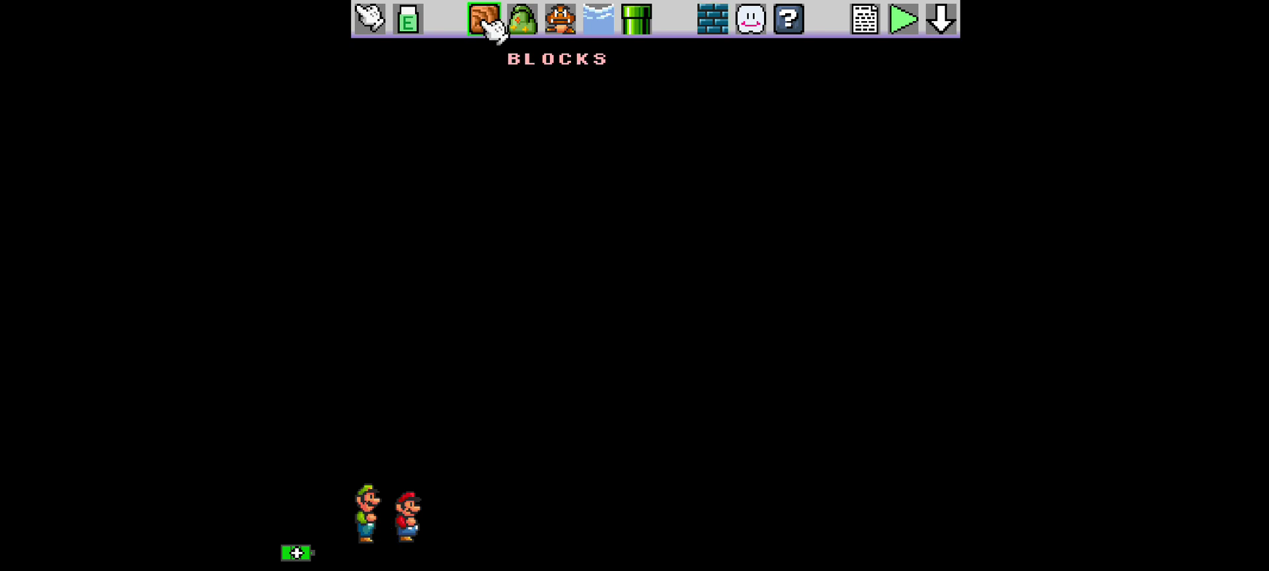
{"action": "left_click", "coordinate": [483, 17]}
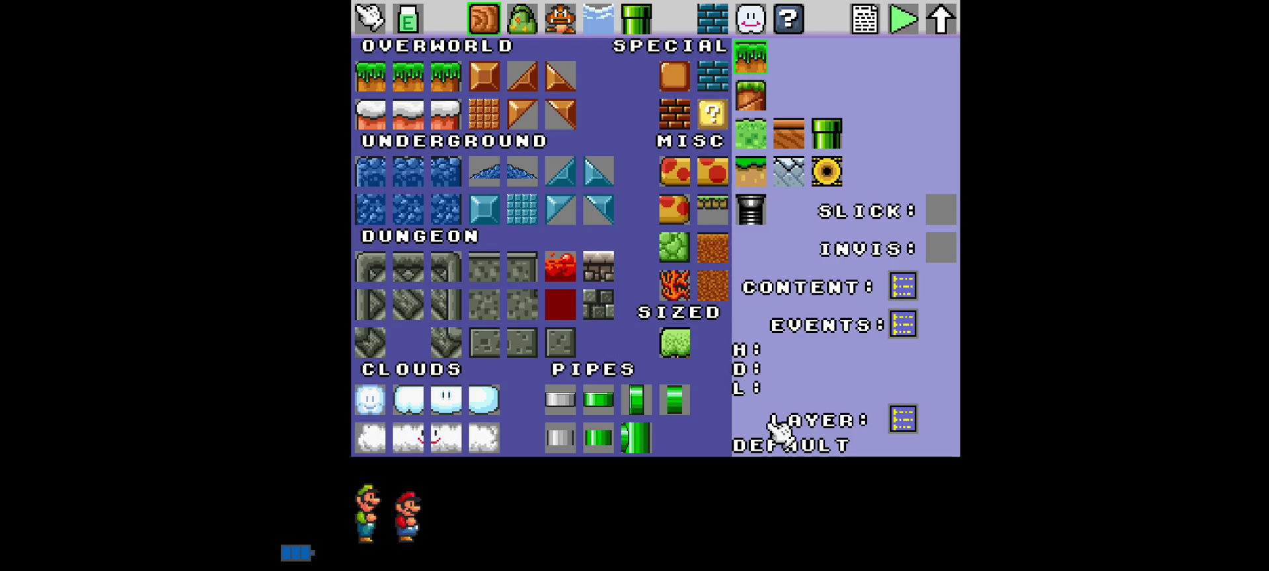
{"action": "left_click", "coordinate": [368, 18]}
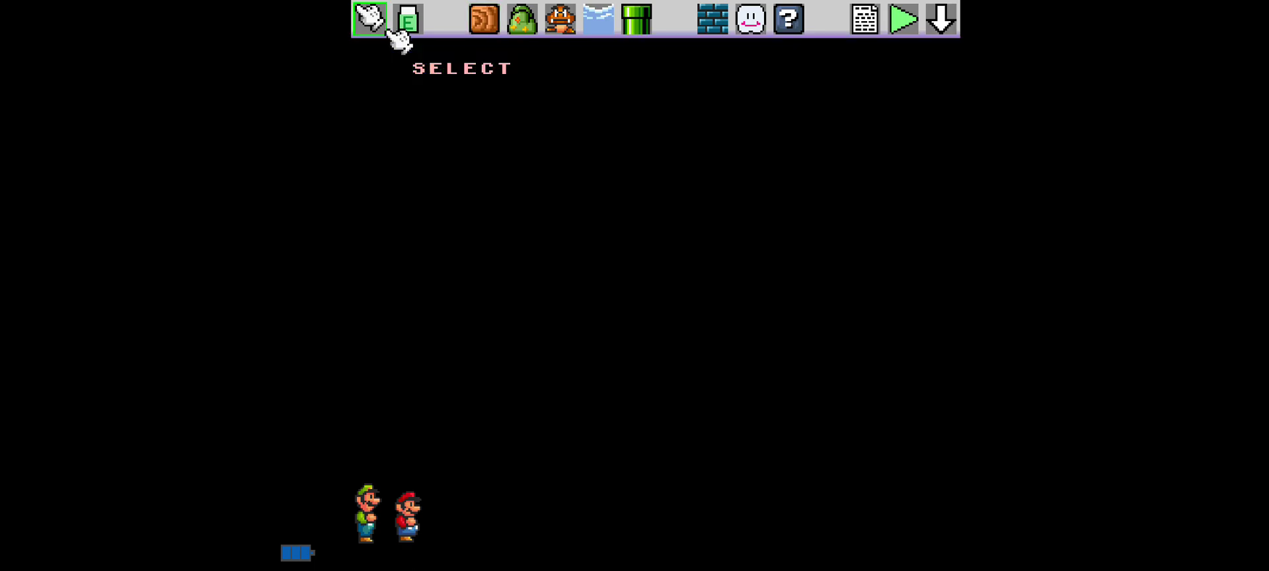
Show the NPC palette of enemies and items, closing the events panel.
{"action": "left_click", "coordinate": [561, 19]}
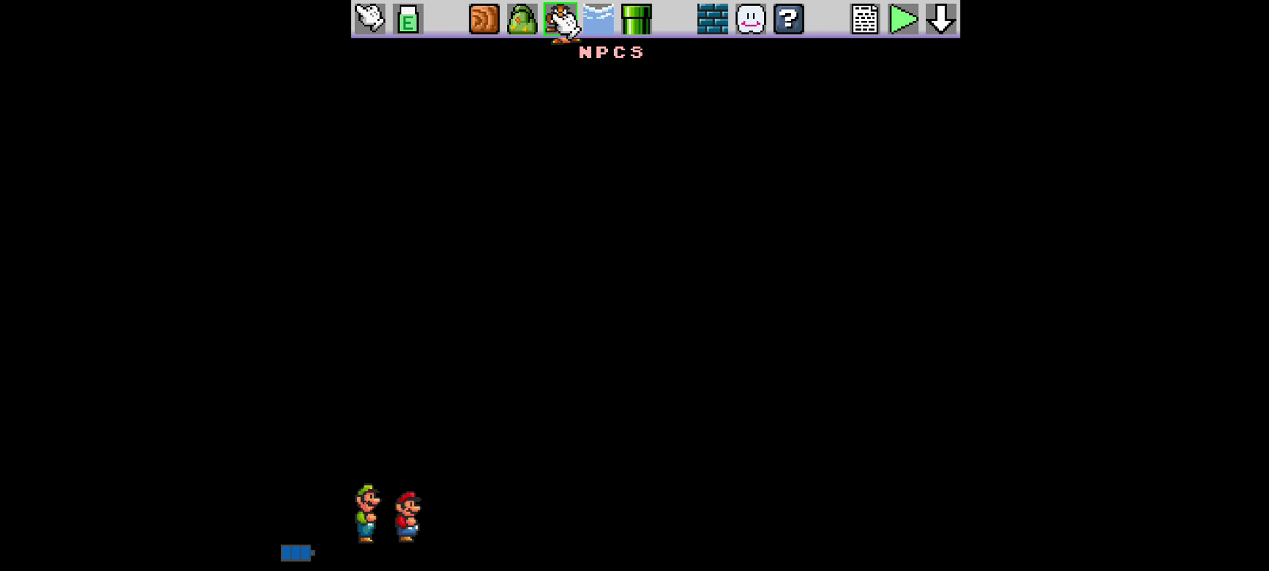
{"action": "left_click", "coordinate": [560, 16]}
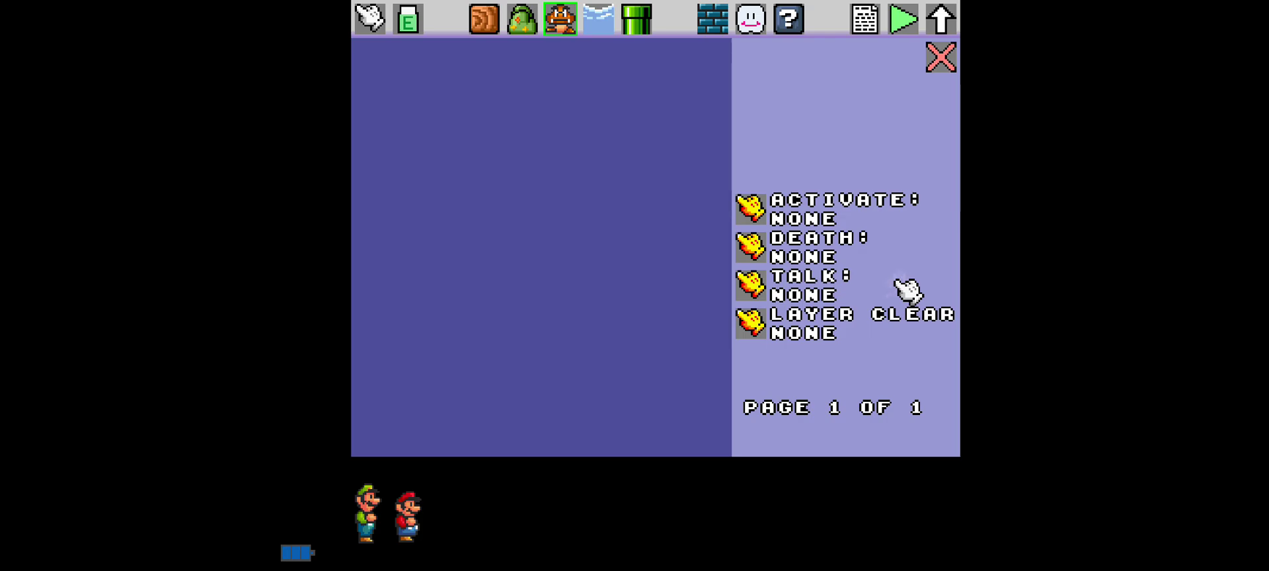
{"action": "mouse_move", "coordinate": [858, 373]}
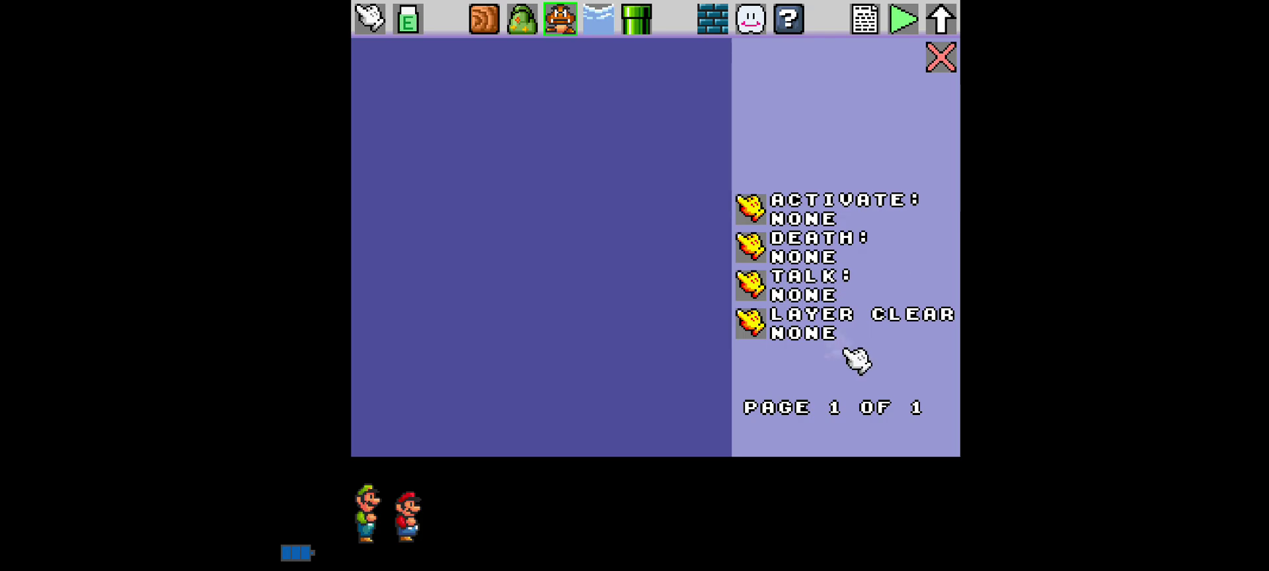
{"action": "mouse_move", "coordinate": [939, 59]}
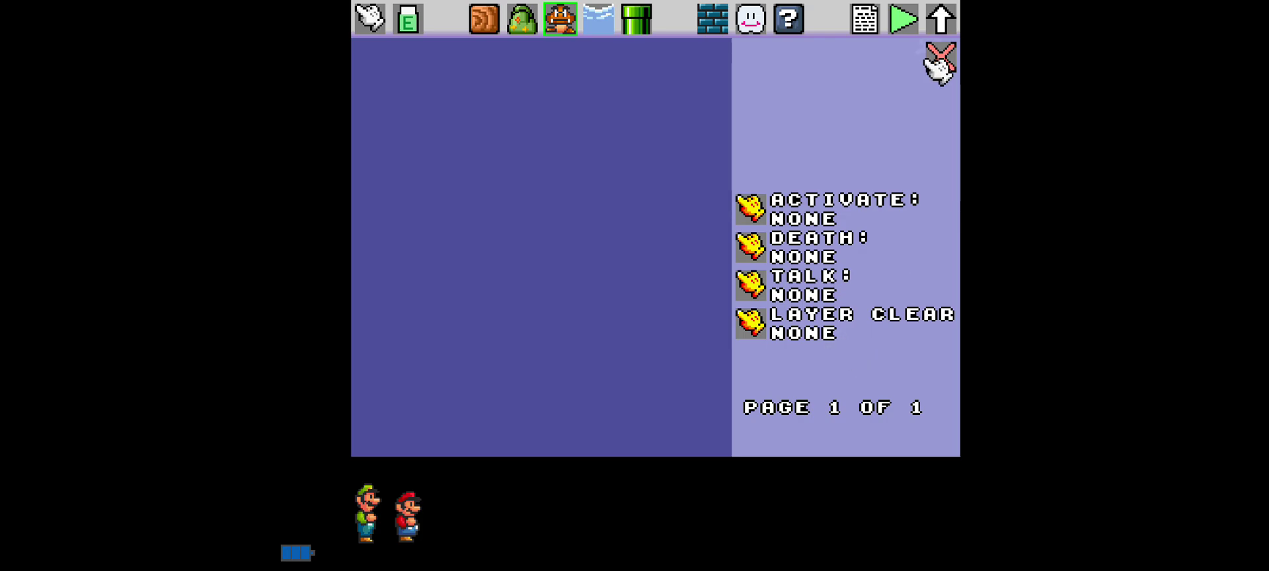
{"action": "left_click", "coordinate": [558, 17]}
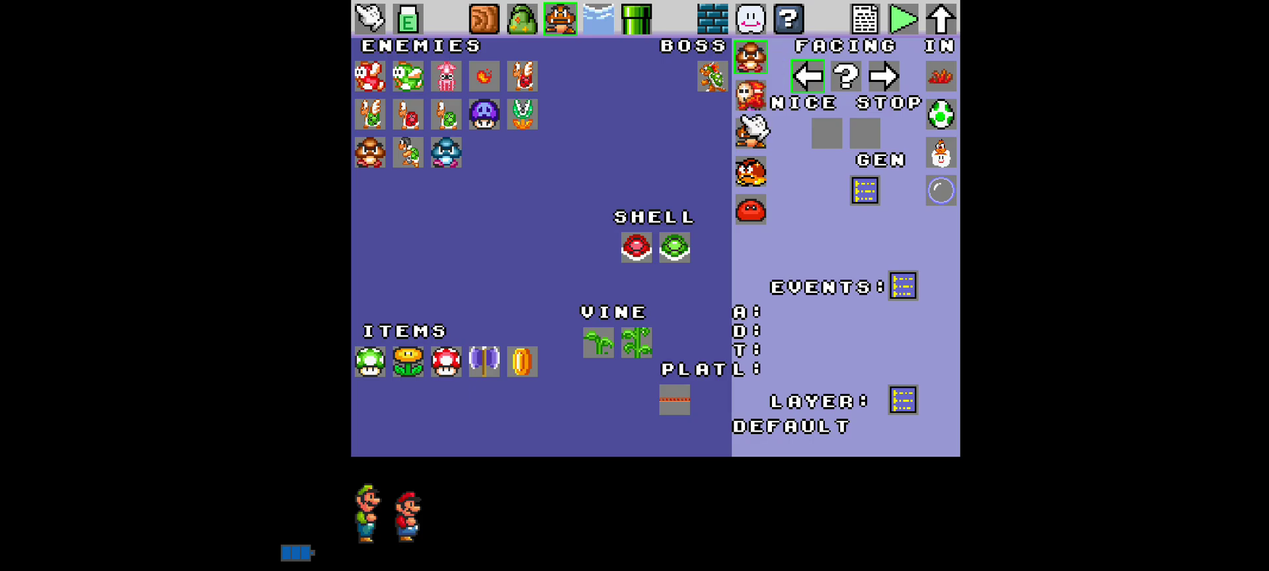
Select a Goomba, then switch the palette from NPCs to Blocks.
{"action": "left_click", "coordinate": [552, 17]}
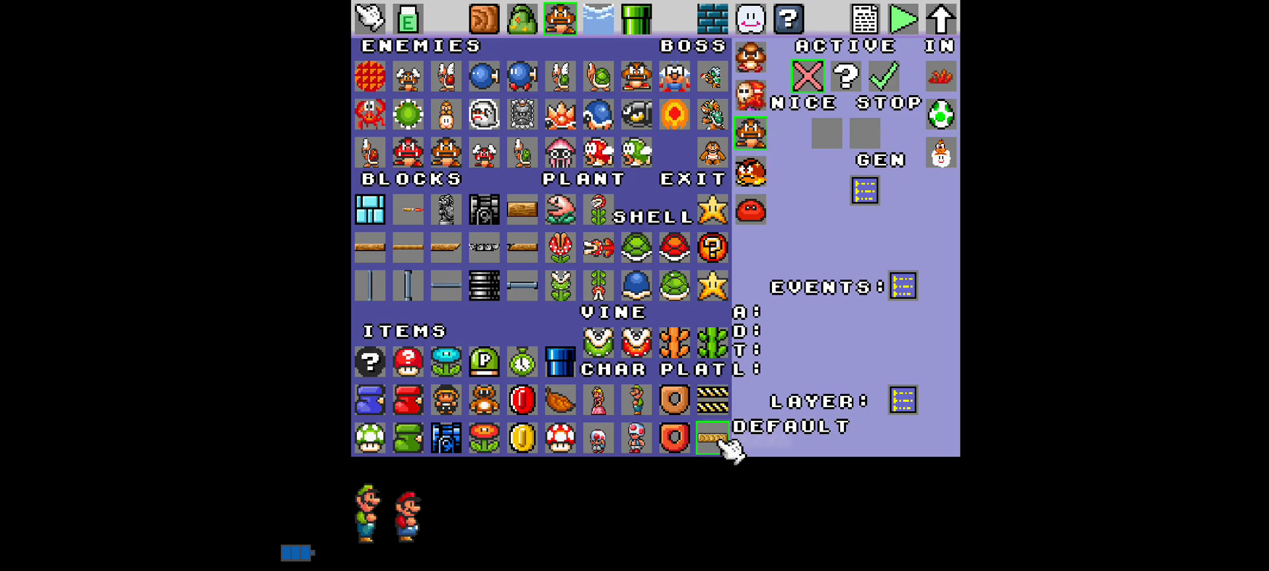
{"action": "left_click", "coordinate": [489, 14]}
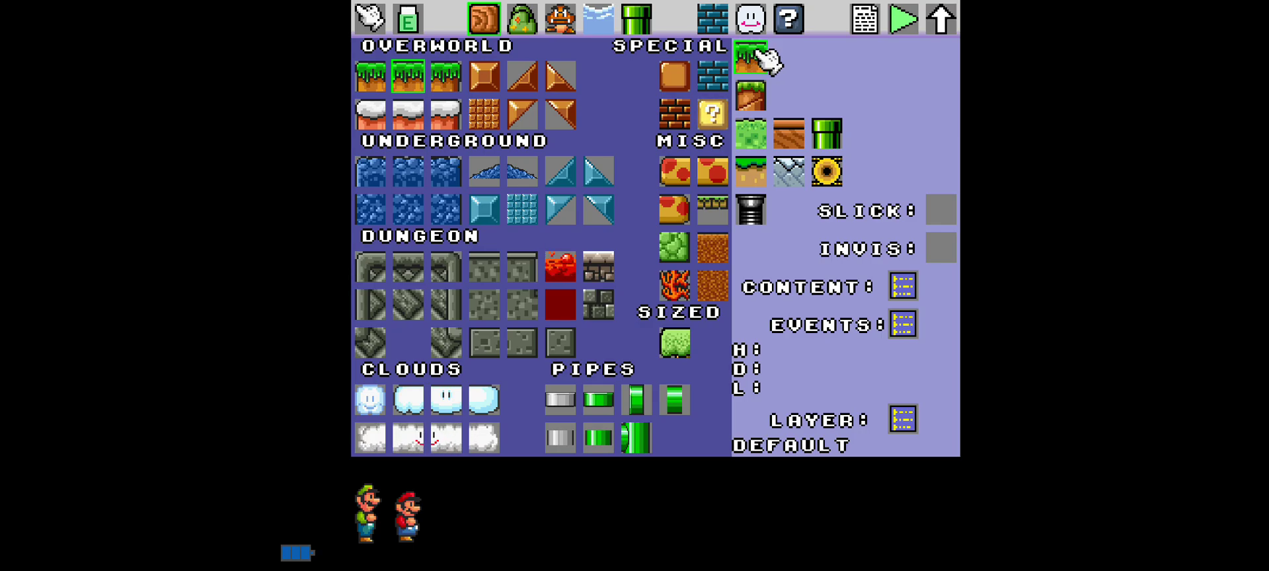
Close and reopen the block palette, then show the section 1 level settings.
{"action": "left_click", "coordinate": [328, 564]}
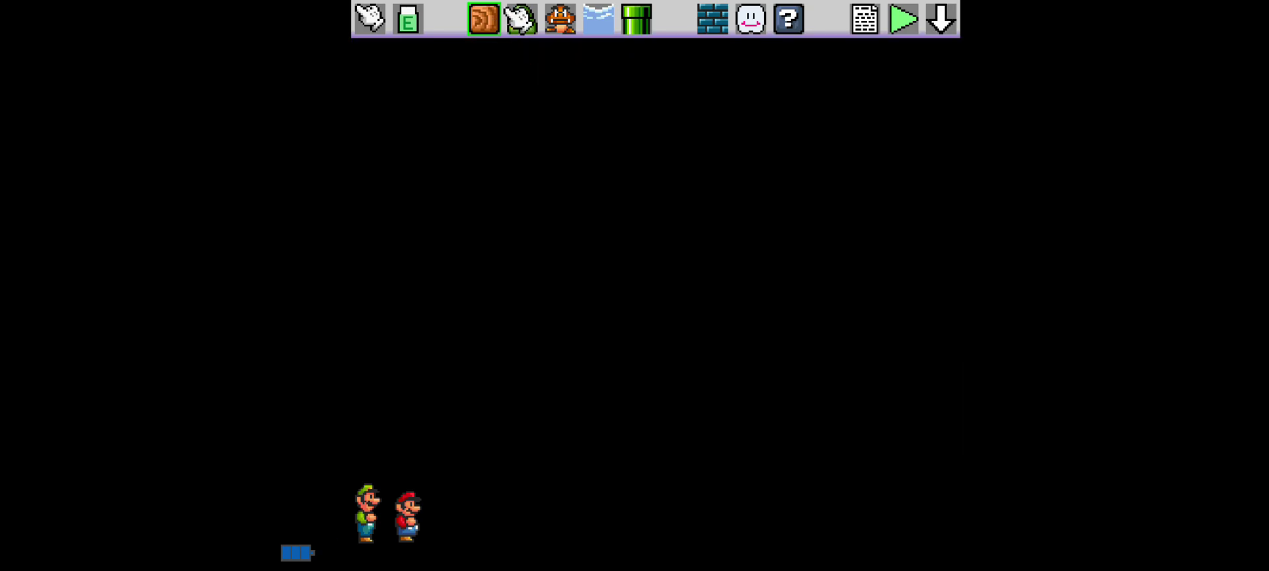
{"action": "left_click", "coordinate": [486, 18]}
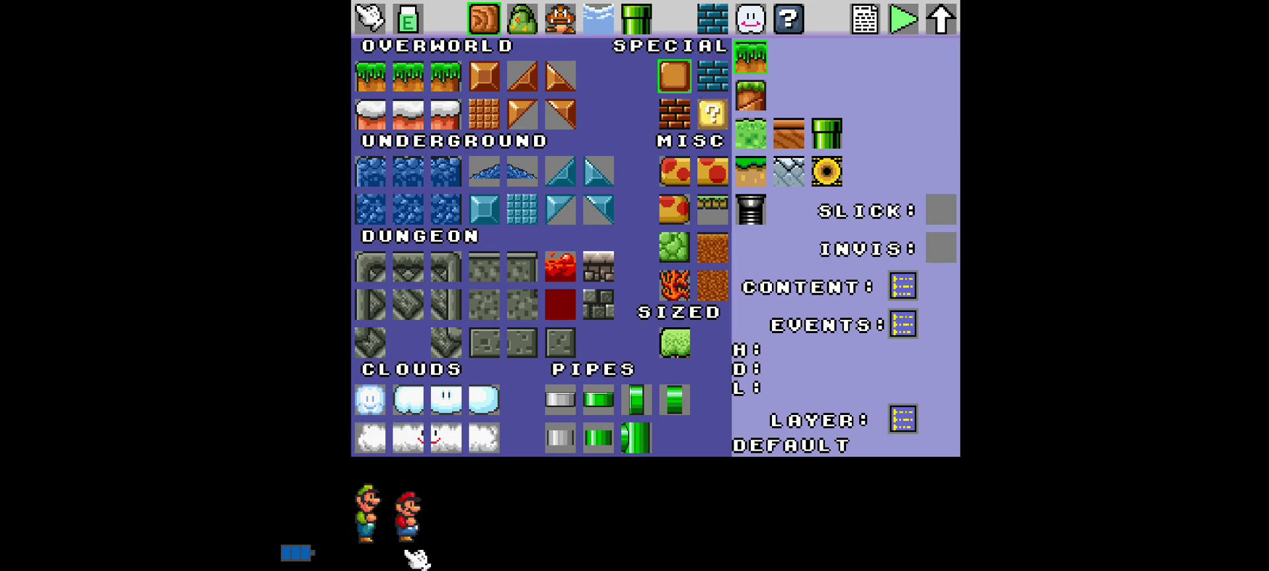
{"action": "left_click", "coordinate": [719, 18]}
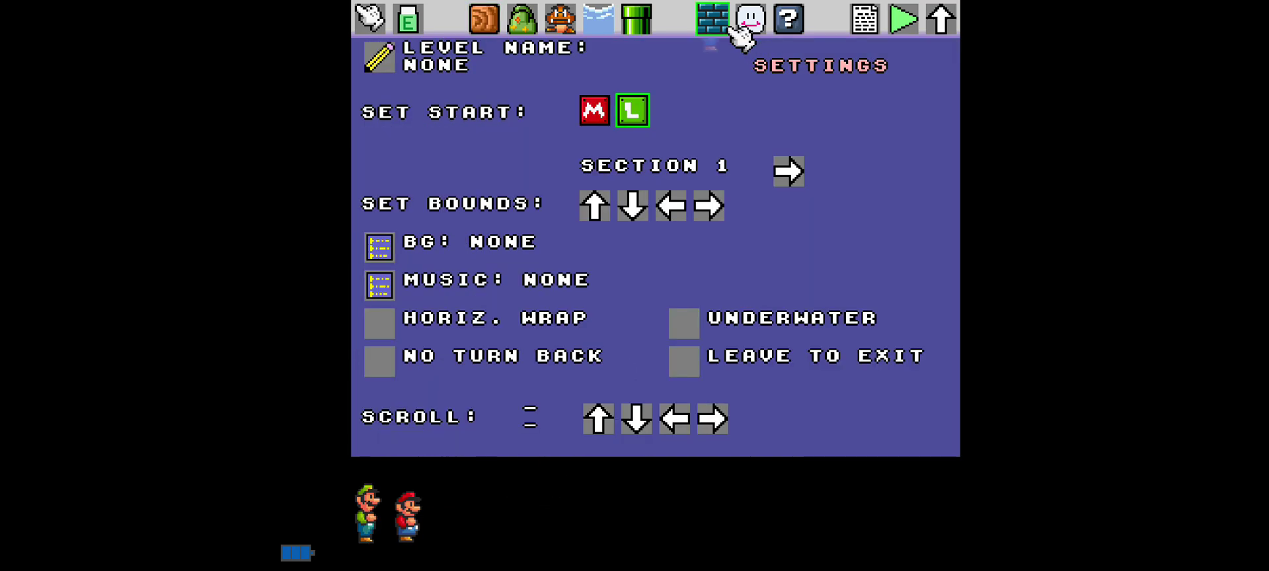
Glance at Layers and Settings, then pick the orange wood block from the palette.
{"action": "left_click", "coordinate": [751, 20]}
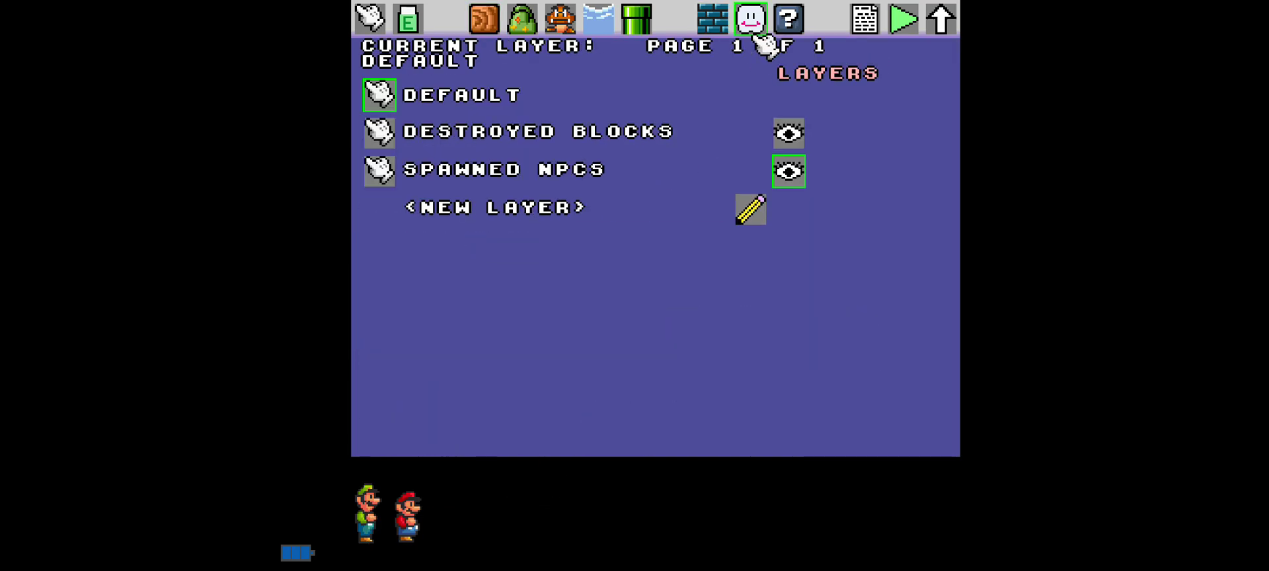
{"action": "left_click", "coordinate": [732, 17]}
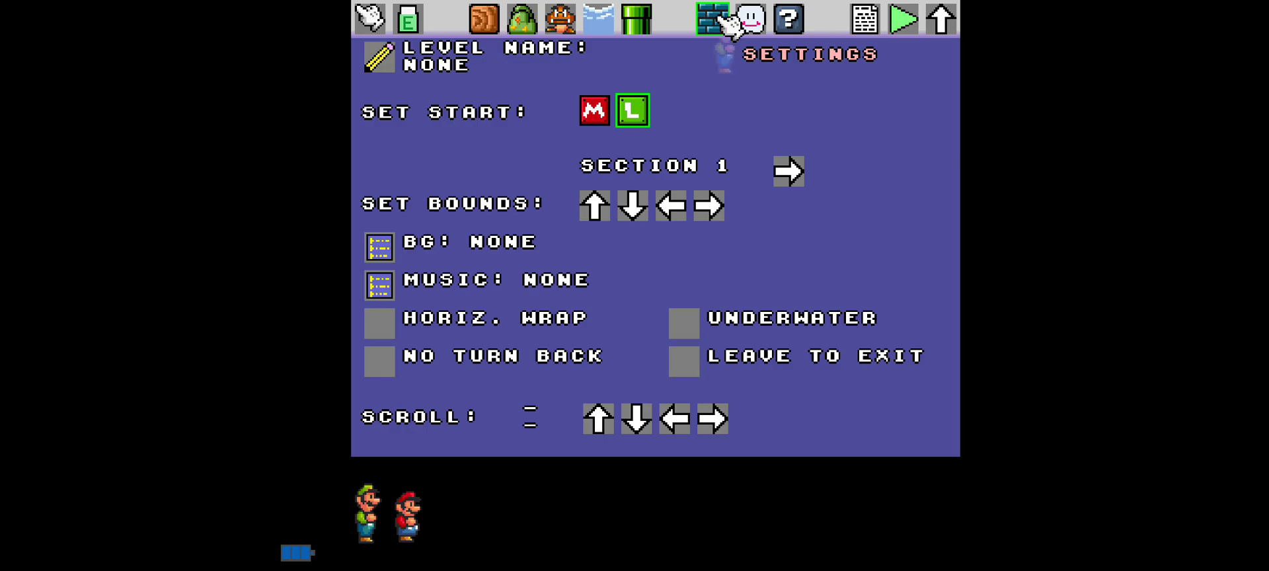
{"action": "left_click", "coordinate": [483, 20]}
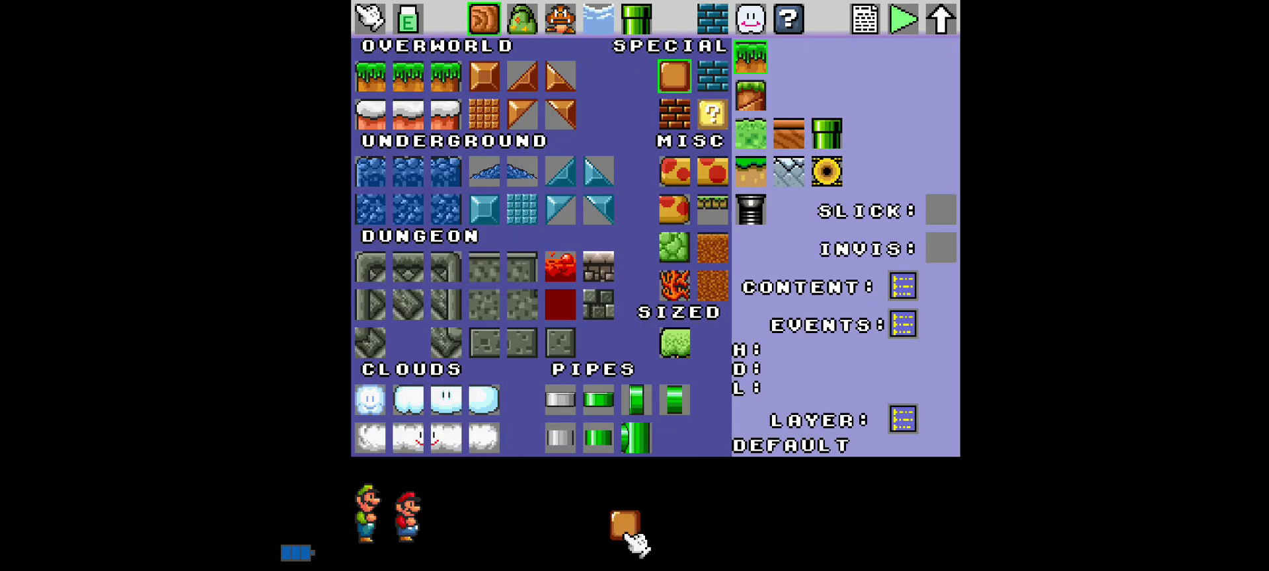
{"action": "left_click", "coordinate": [901, 285]}
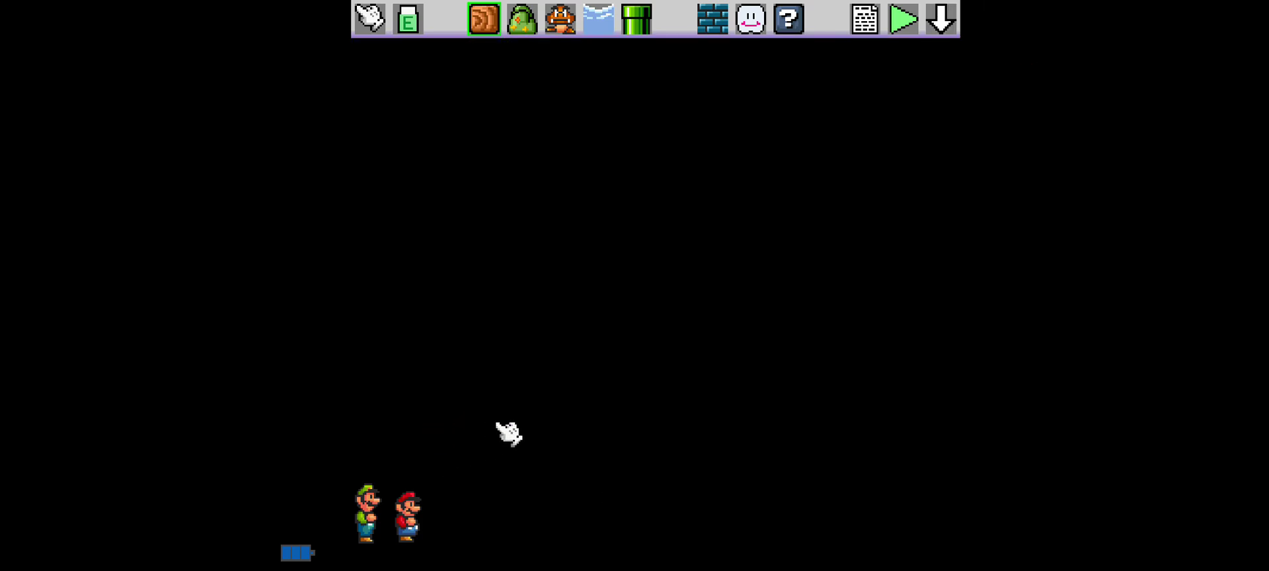
Place wood blocks as a rising staircase across the level and reach the file menu.
{"action": "left_click", "coordinate": [804, 409]}
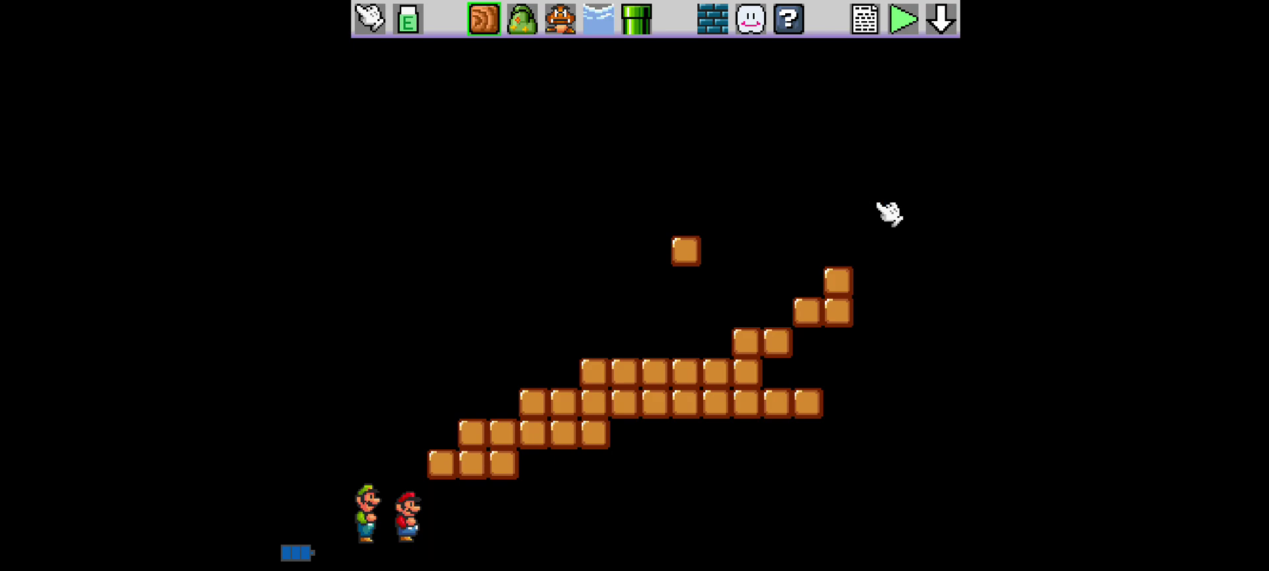
{"action": "left_click", "coordinate": [867, 190]}
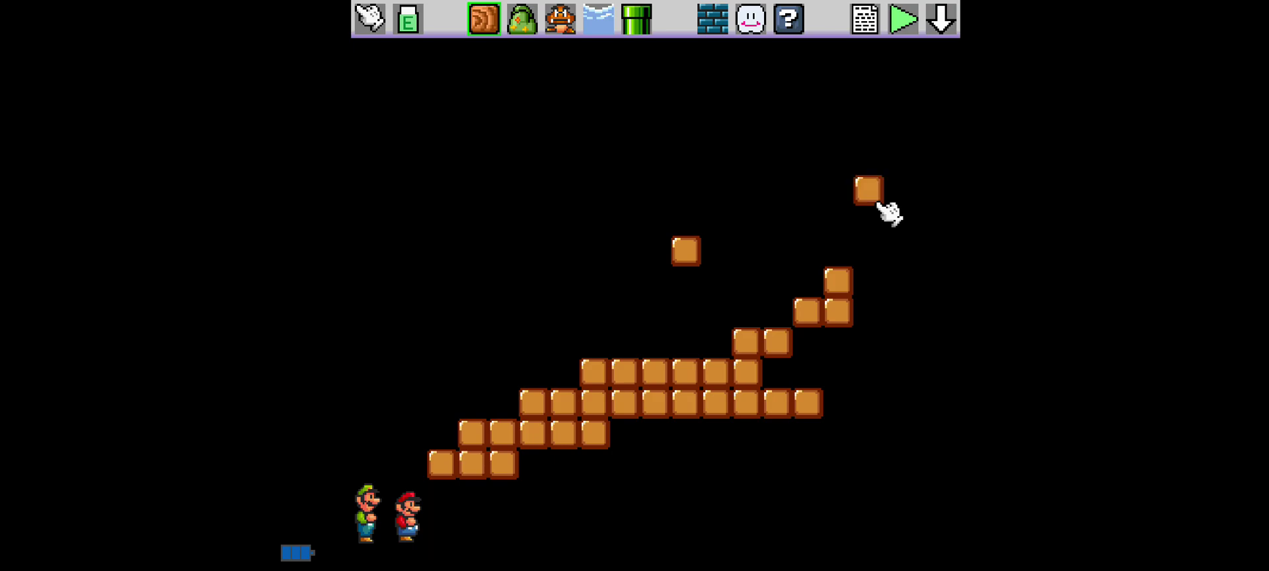
{"action": "left_click", "coordinate": [863, 21]}
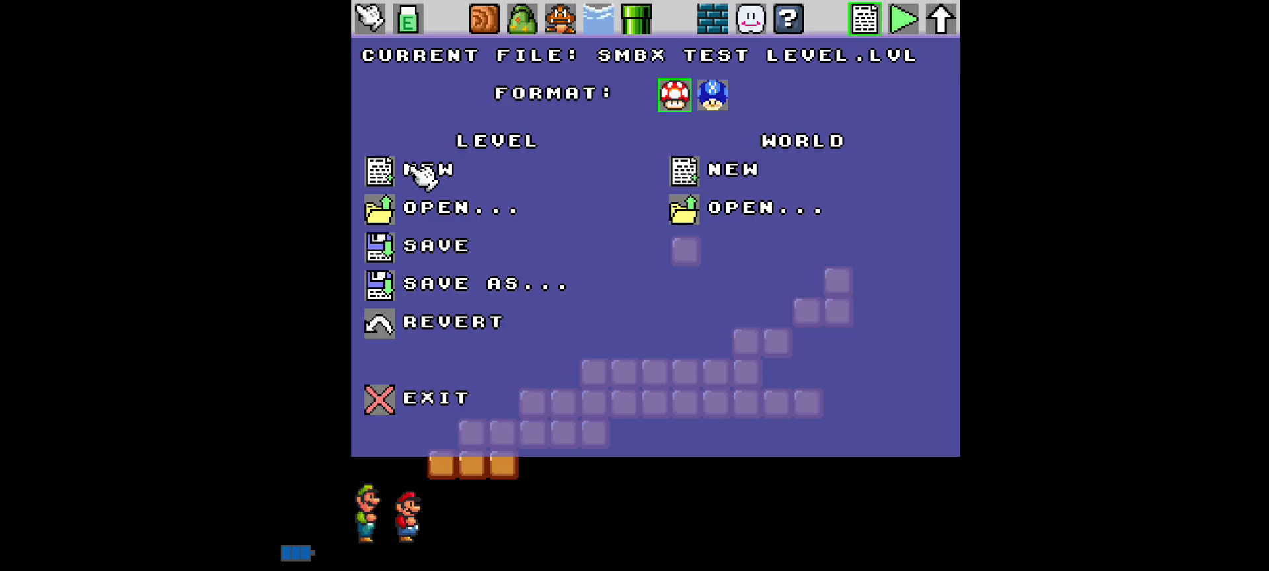
Choose Level > New with 'No: clear level without saving', wiping the staircase.
{"action": "left_click", "coordinate": [425, 171]}
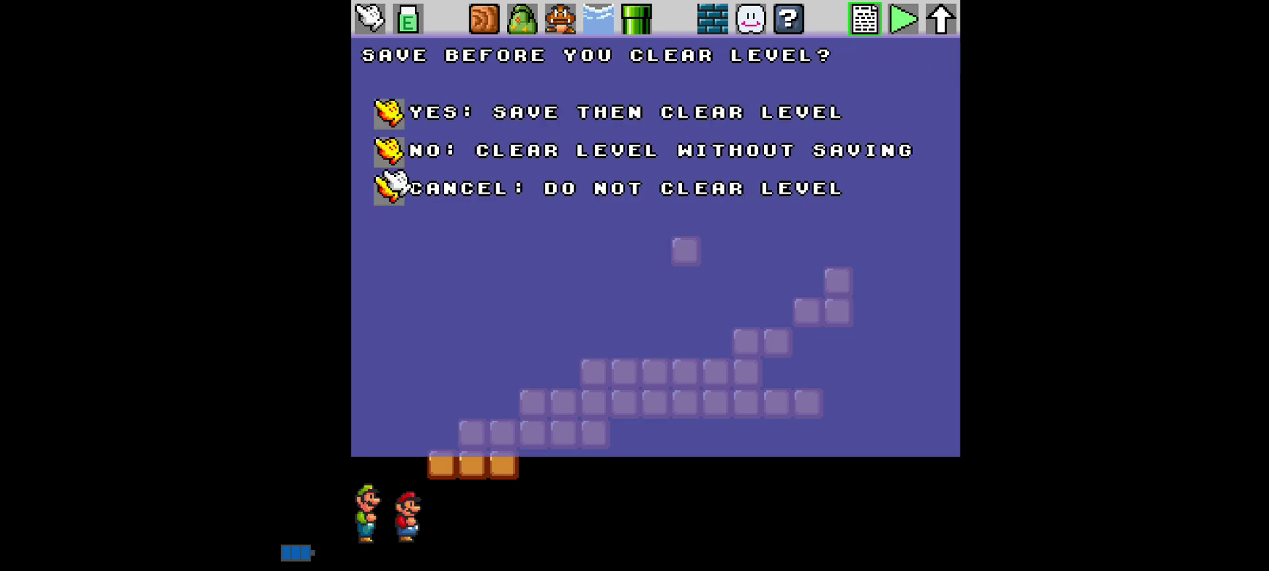
{"action": "left_click", "coordinate": [390, 111]}
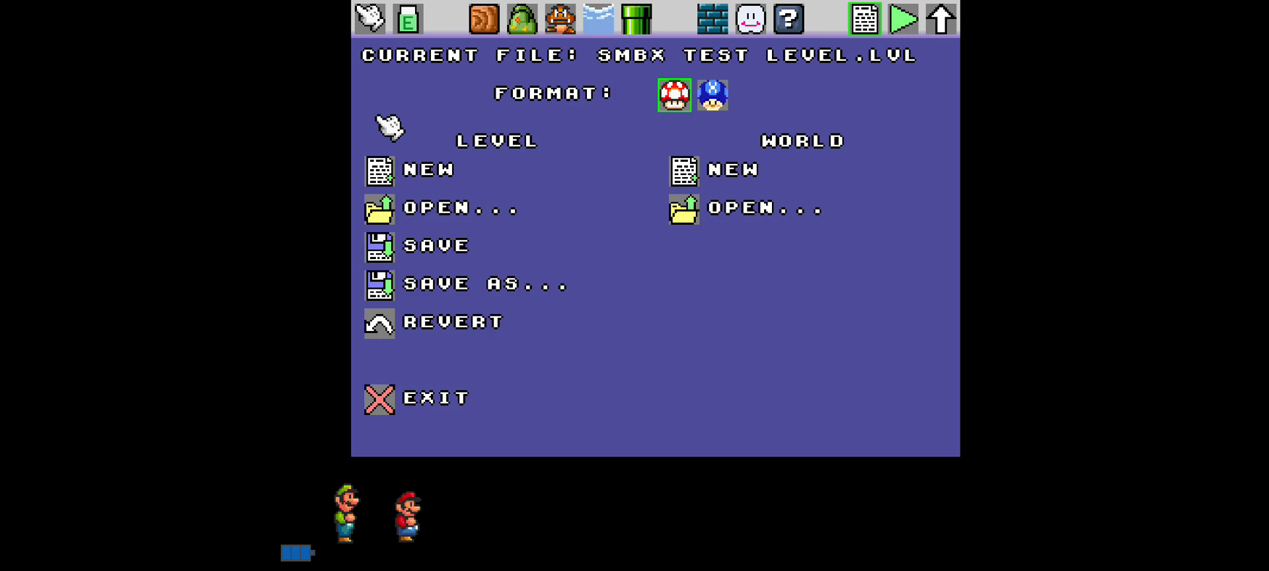
{"action": "left_click", "coordinate": [937, 18]}
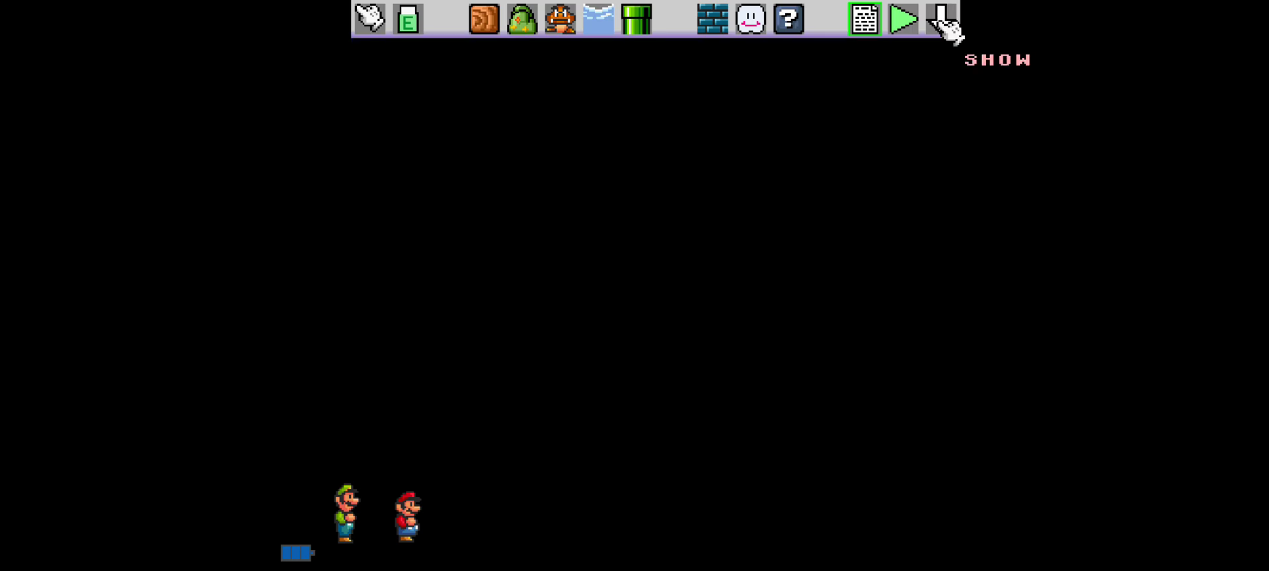
{"action": "left_click", "coordinate": [484, 21]}
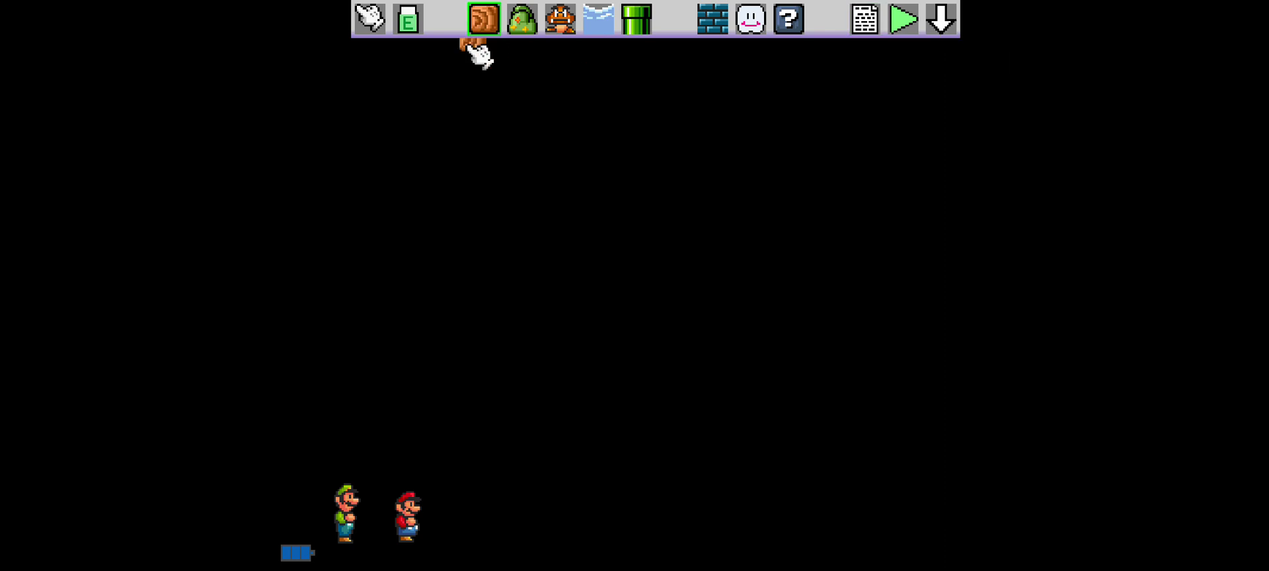
Place wood ground tiles from the Wood and Snow set, then trim the extras with the eraser.
{"action": "left_click", "coordinate": [481, 15]}
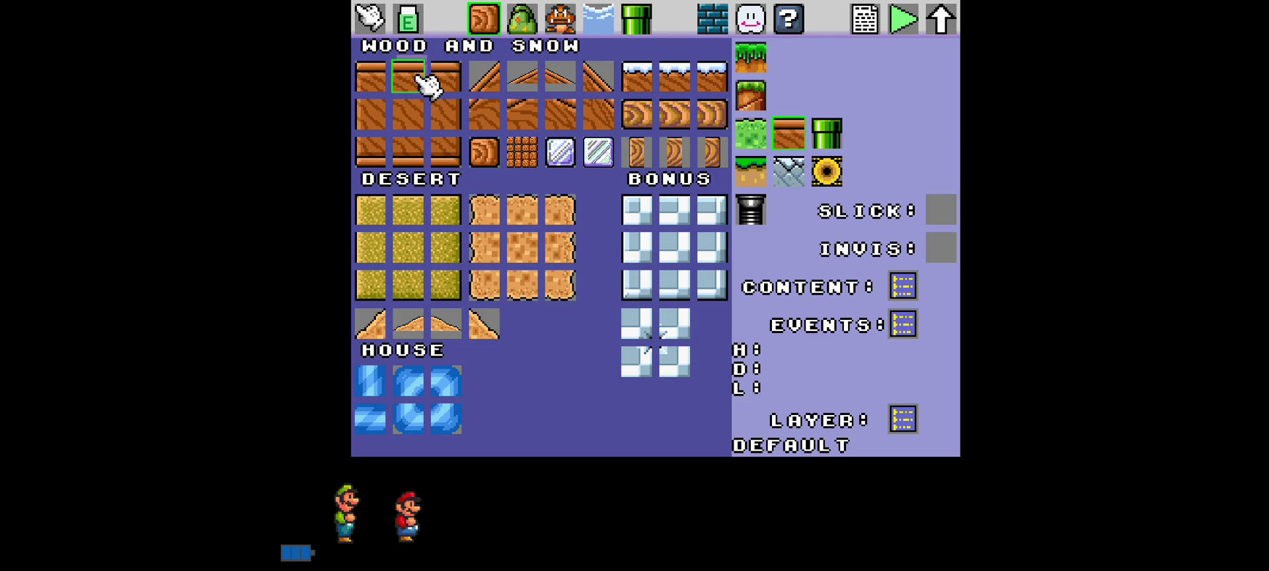
{"action": "mouse_move", "coordinate": [706, 516]}
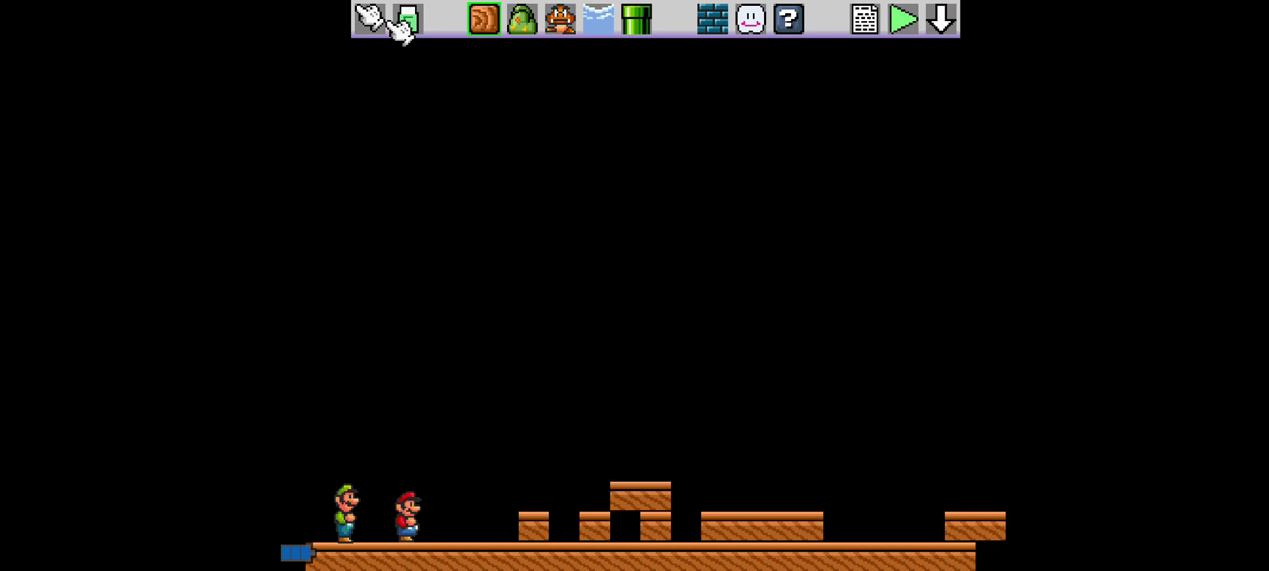
{"action": "left_click", "coordinate": [404, 21]}
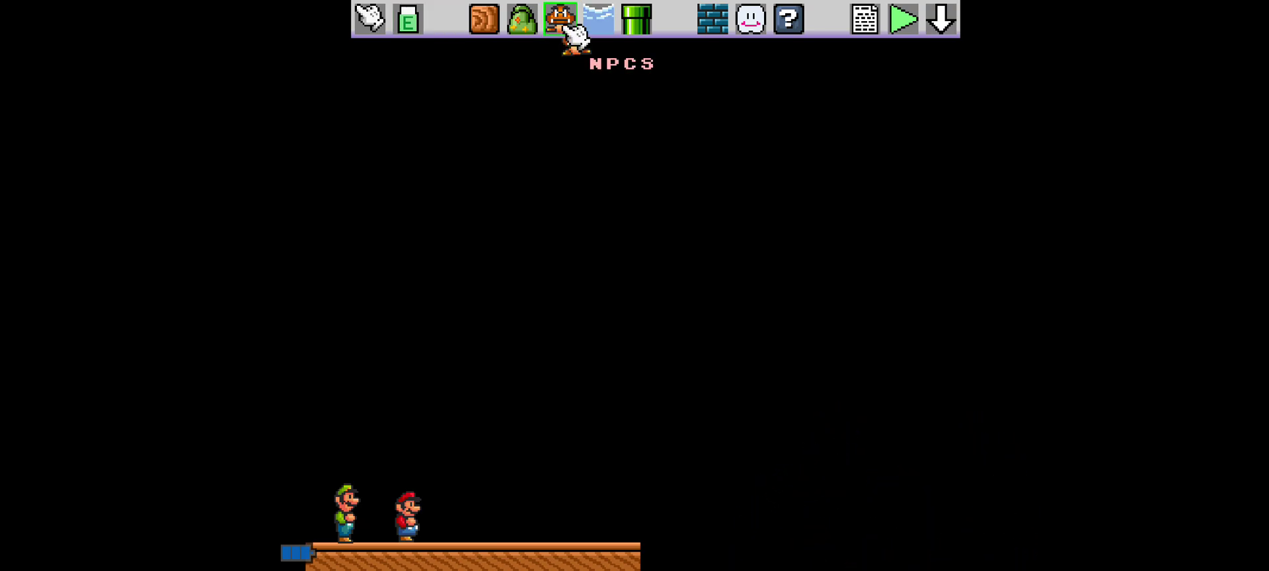
Pick the Goomba from the Enemies list and place it on the wooden ground ahead of the players.
{"action": "left_click", "coordinate": [555, 16]}
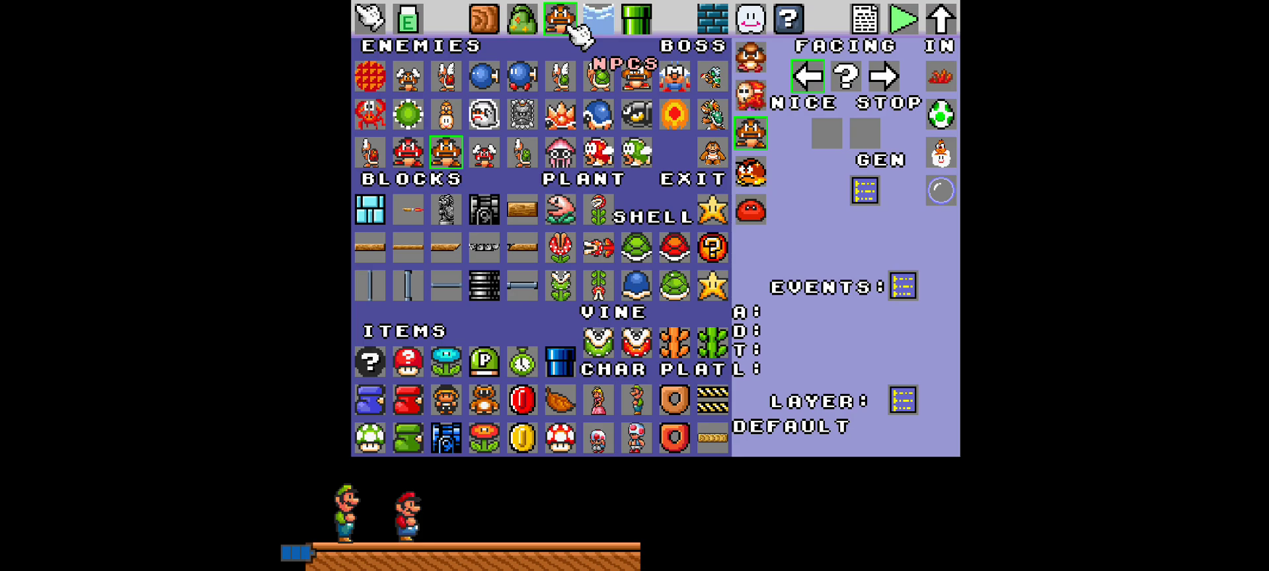
{"action": "left_click", "coordinate": [403, 81]}
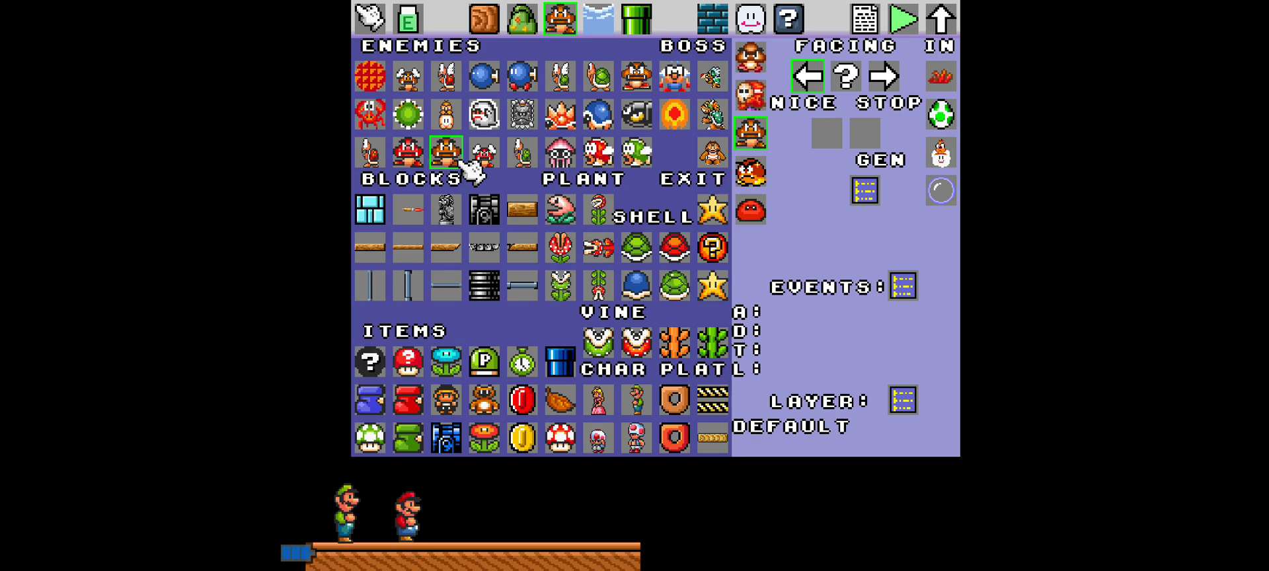
{"action": "mouse_move", "coordinate": [560, 53]}
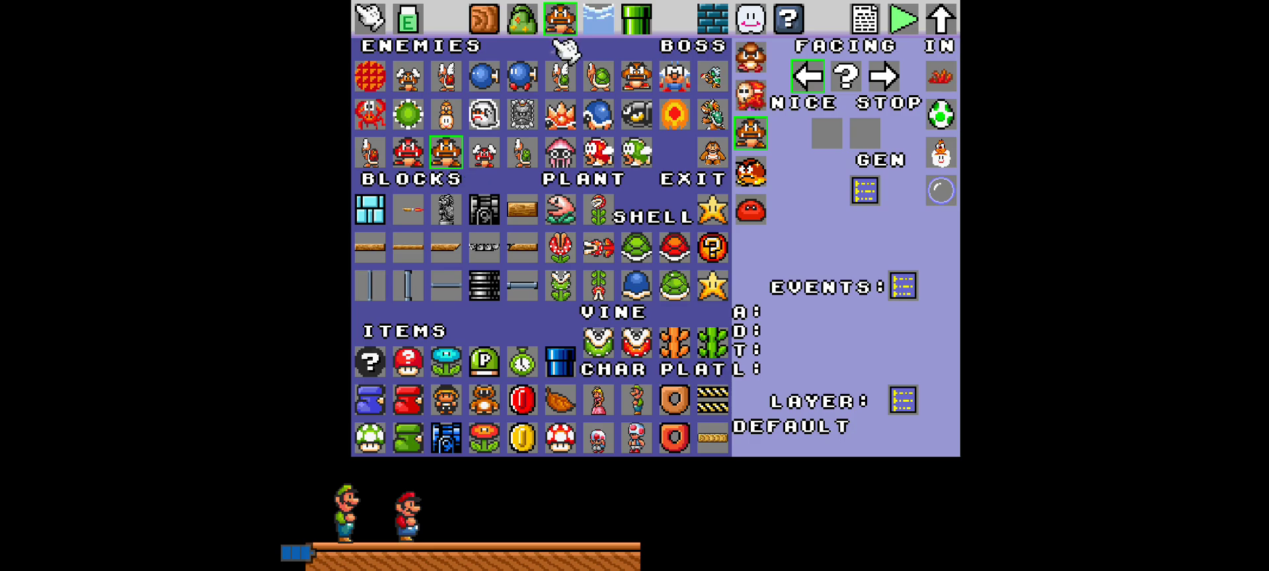
{"action": "mouse_move", "coordinate": [577, 31]}
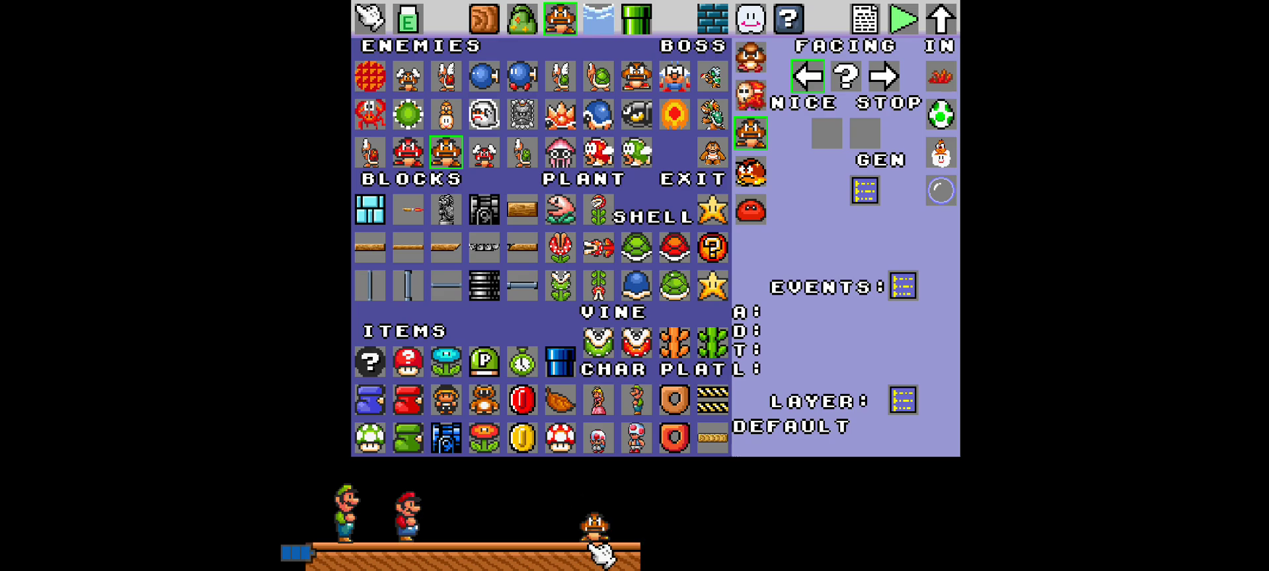
{"action": "left_click", "coordinate": [596, 536]}
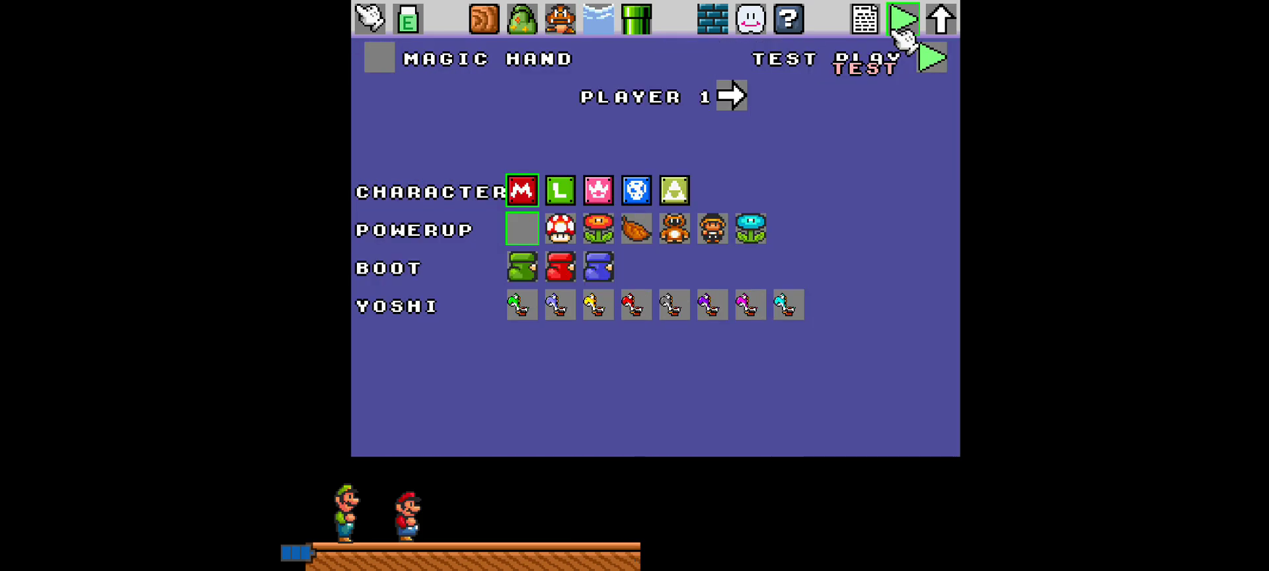
{"action": "mouse_move", "coordinate": [910, 277]}
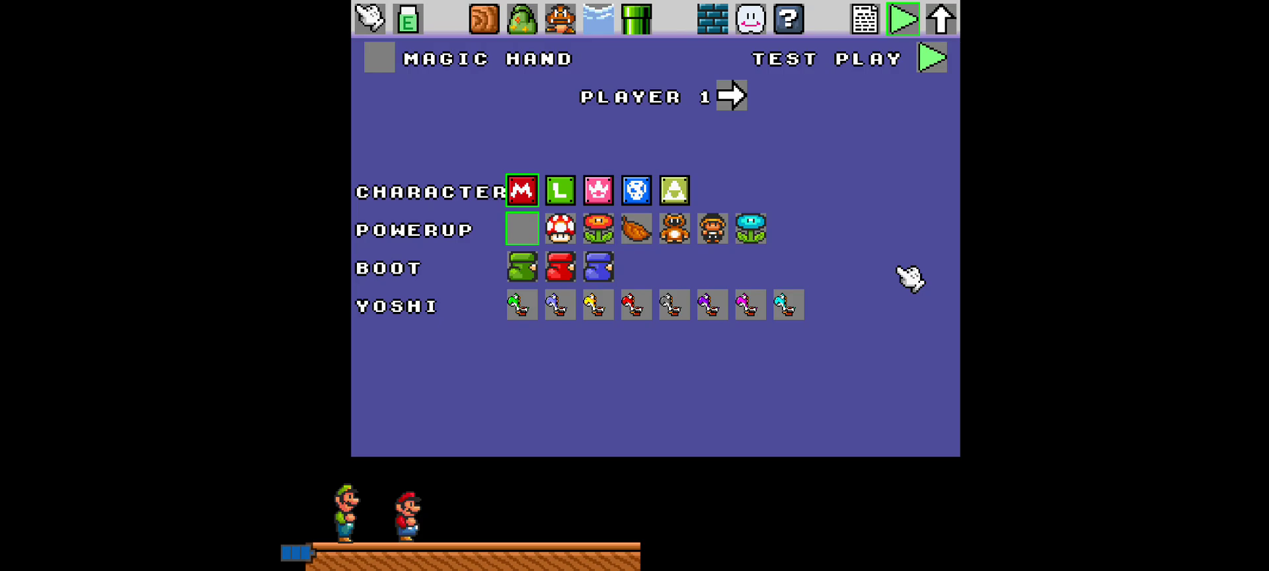
{"action": "mouse_move", "coordinate": [391, 88]}
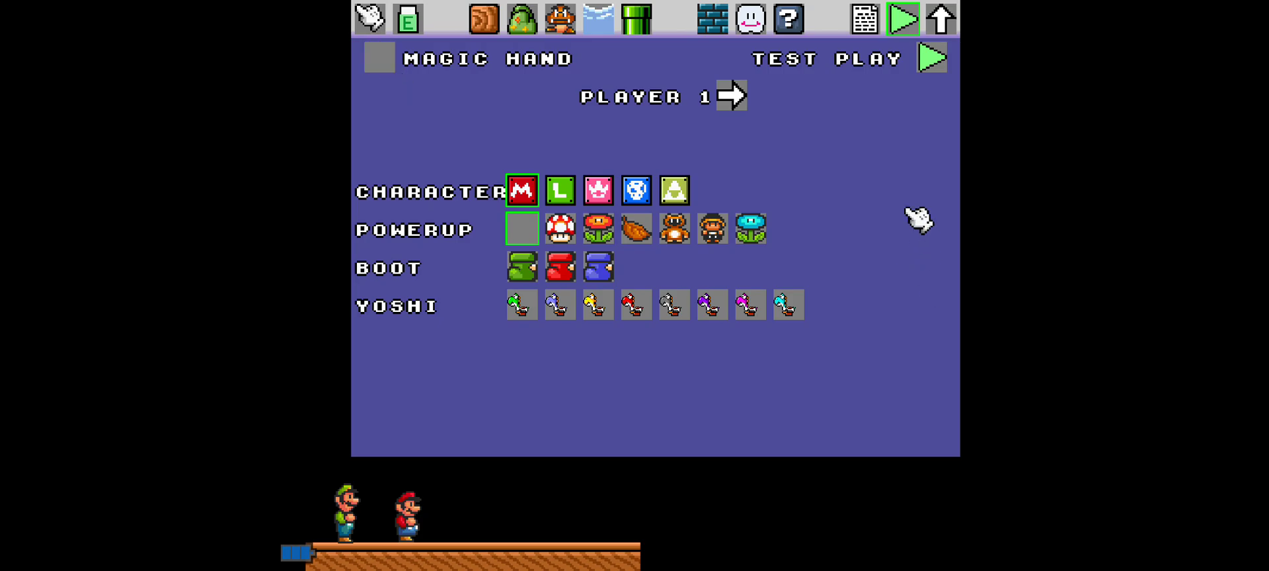
{"action": "mouse_move", "coordinate": [413, 102]}
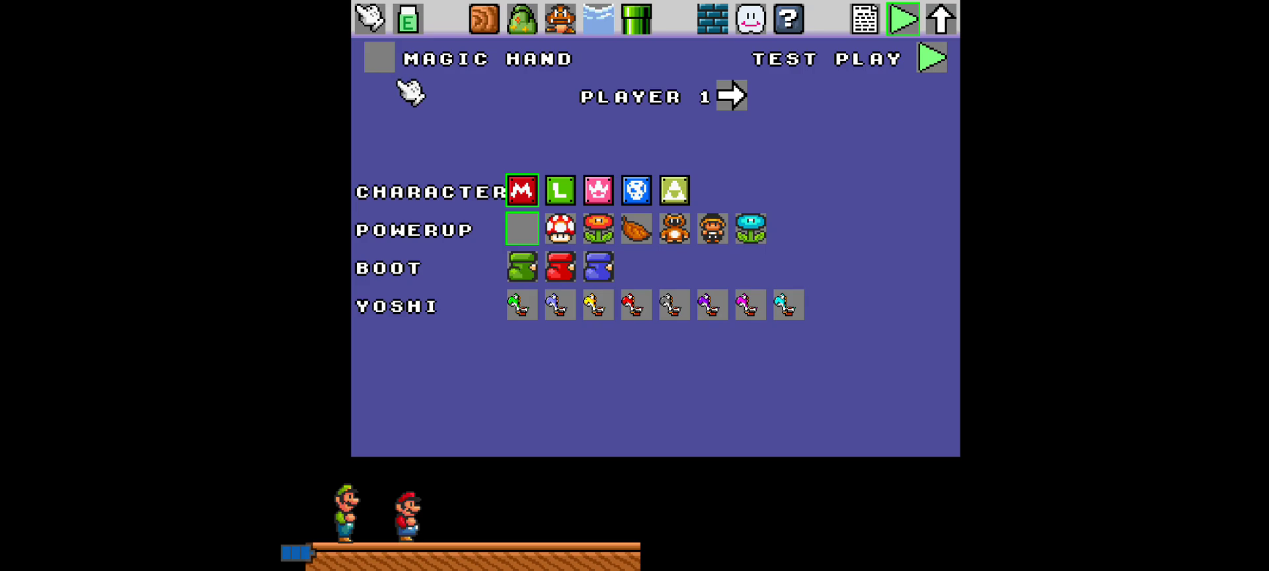
Enable Magic Hand and launch test play with Mario on the wood ground.
{"action": "left_click", "coordinate": [381, 60]}
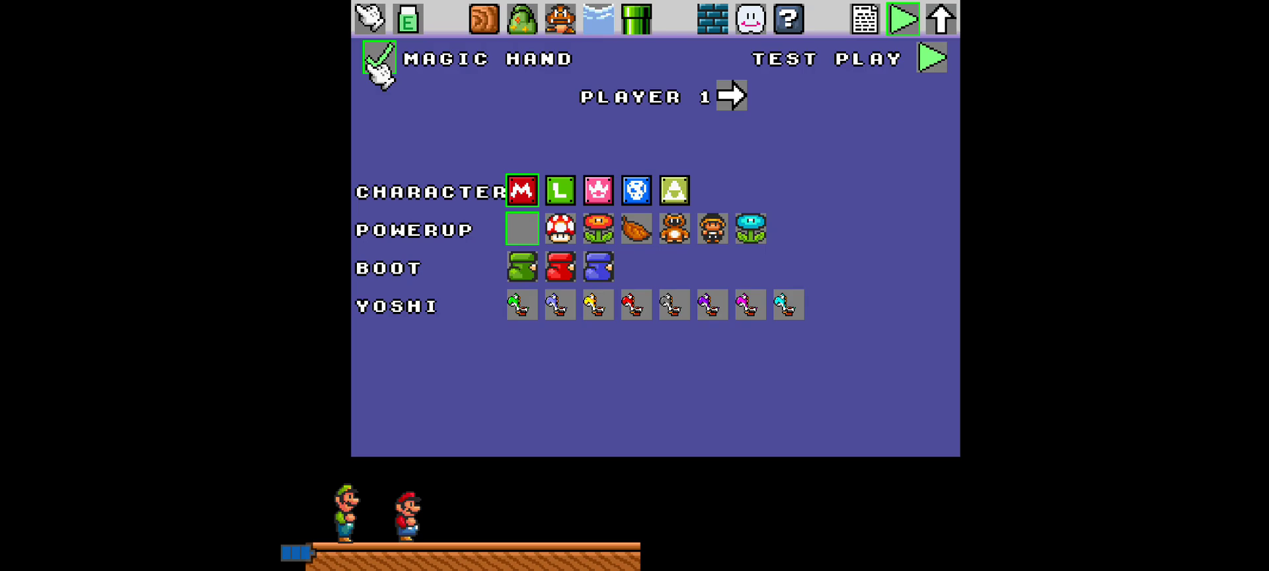
{"action": "left_click", "coordinate": [931, 56]}
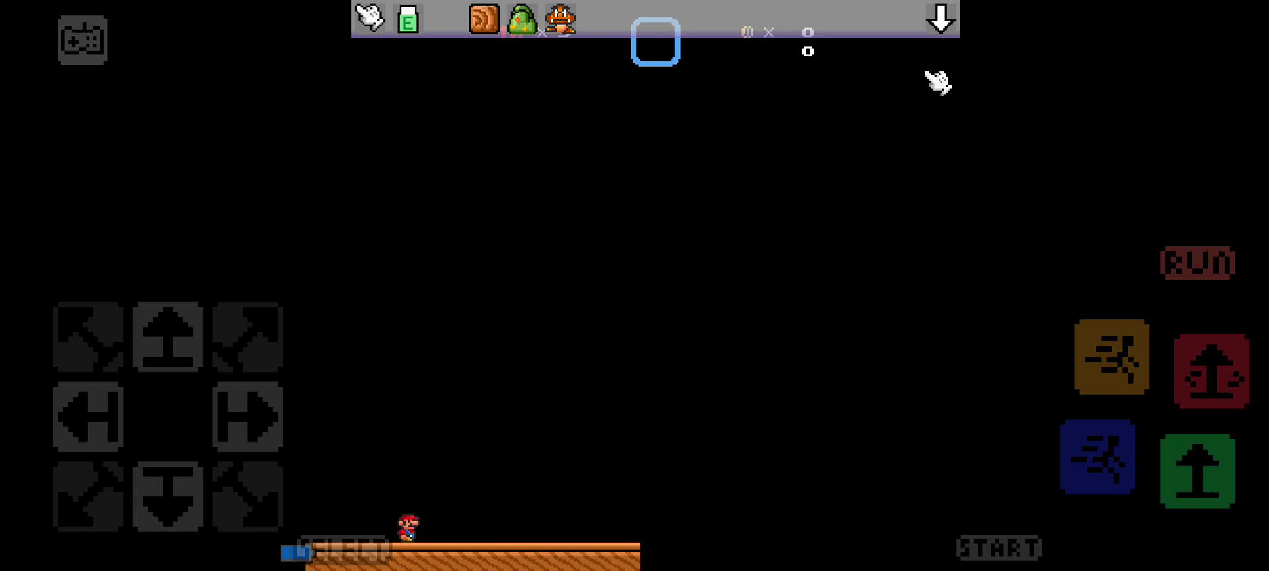
{"action": "left_click", "coordinate": [245, 419]}
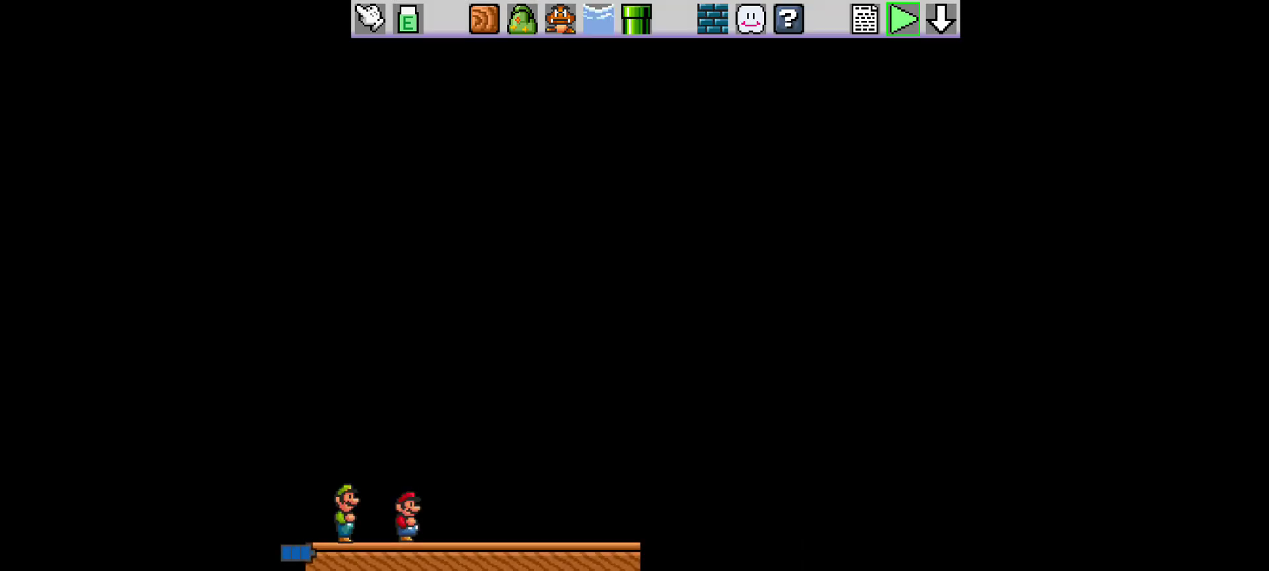
{"action": "mouse_move", "coordinate": [653, 21]}
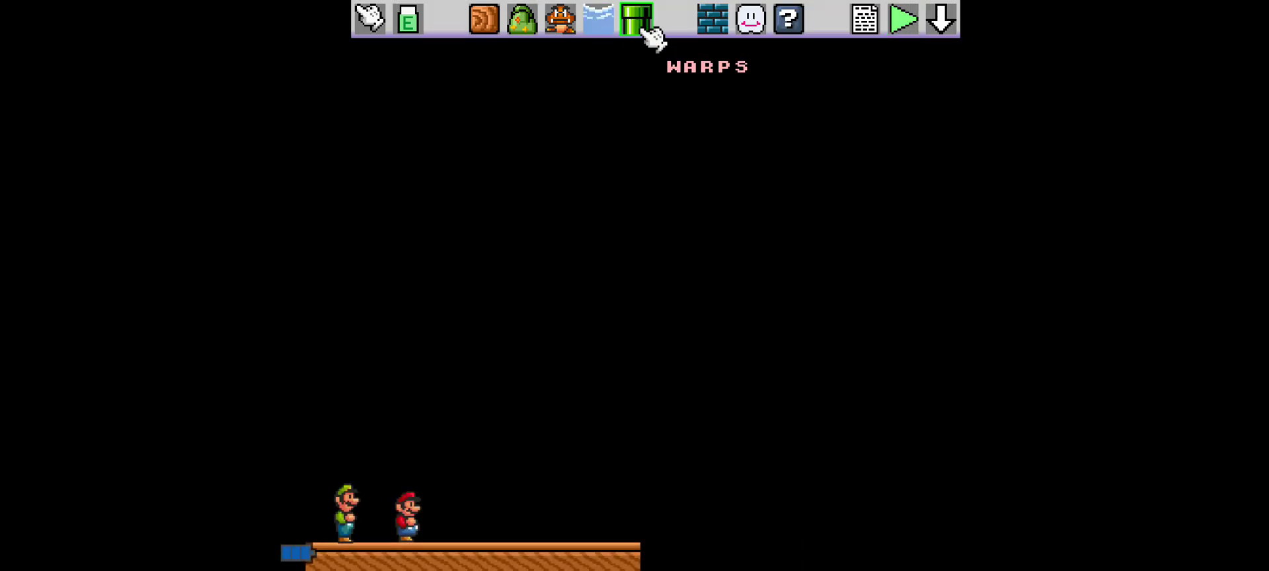
{"action": "mouse_move", "coordinate": [709, 56]}
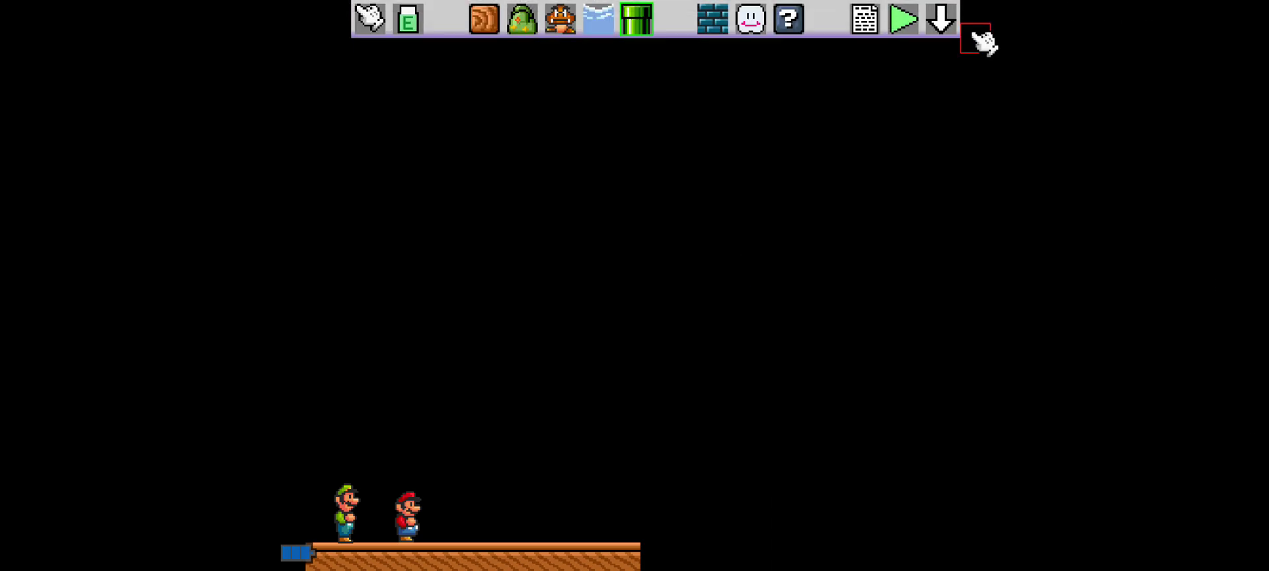
{"action": "mouse_move", "coordinate": [780, 38]}
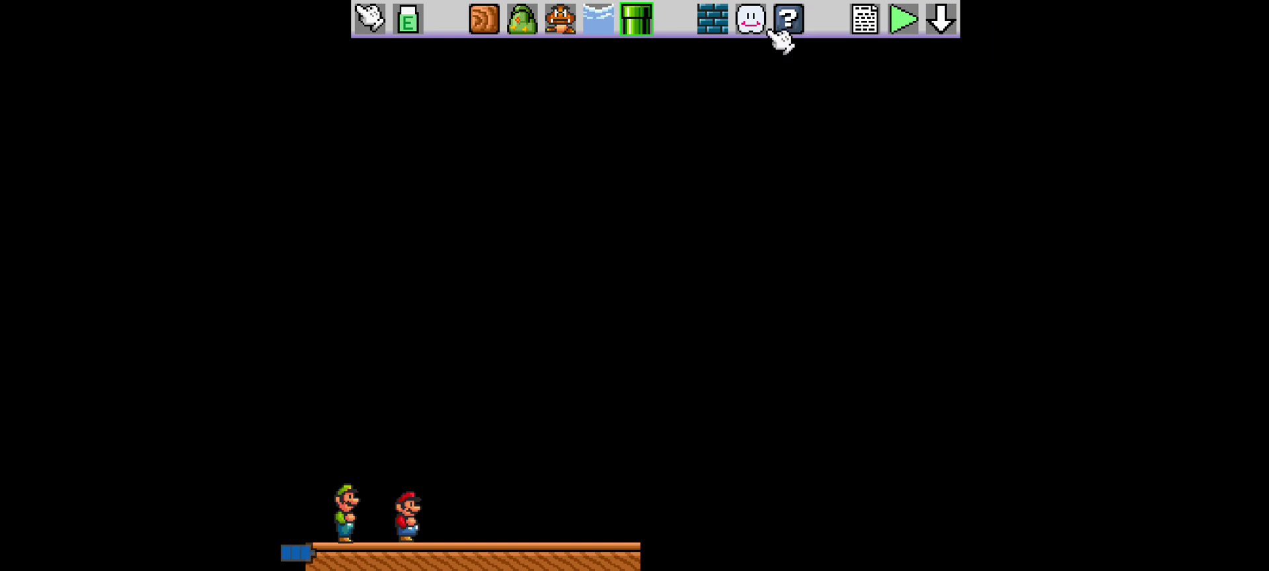
Bring up the section 1 level settings from the toolbar.
{"action": "left_click", "coordinate": [714, 22]}
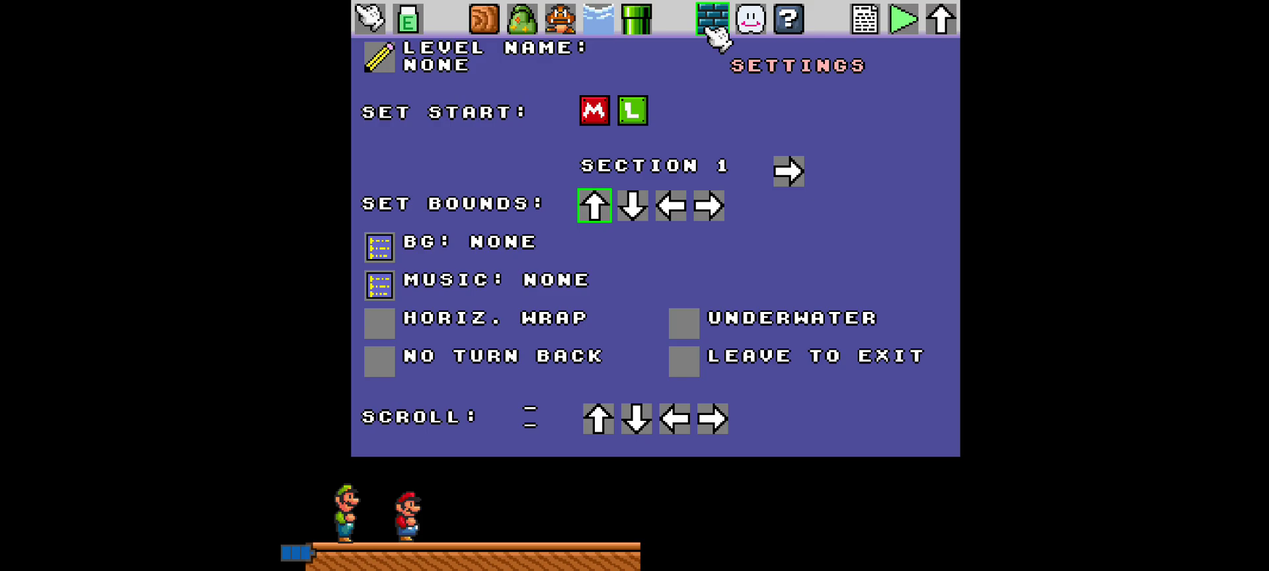
Page through the section 1 background choices without picking one, then show the layers list.
{"action": "left_click", "coordinate": [379, 247]}
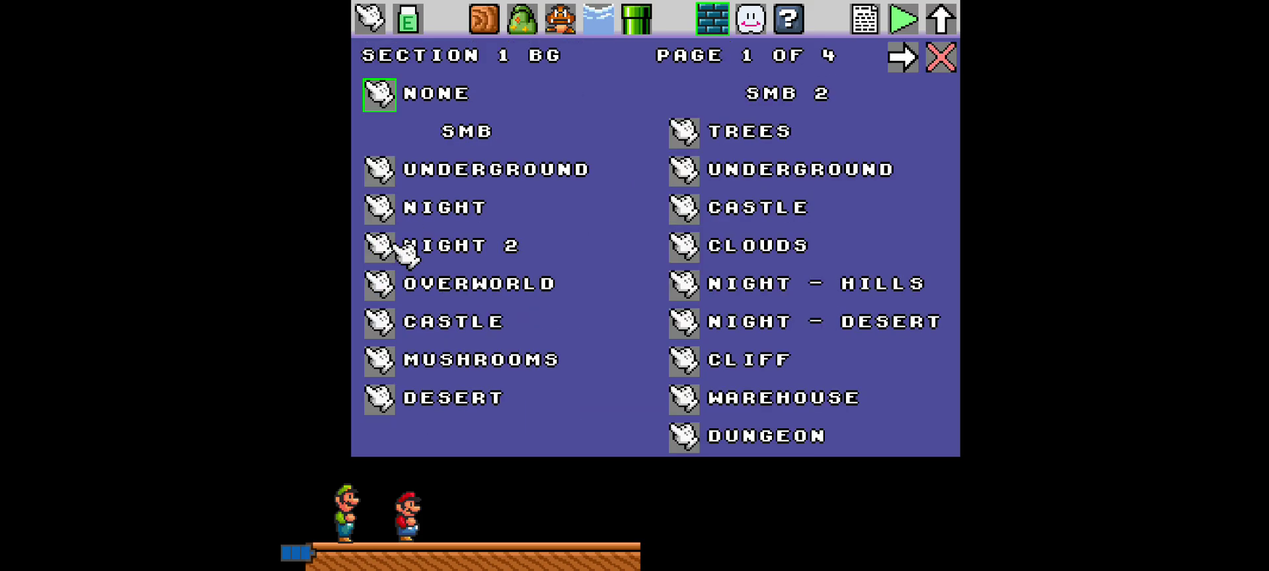
{"action": "mouse_move", "coordinate": [901, 58]}
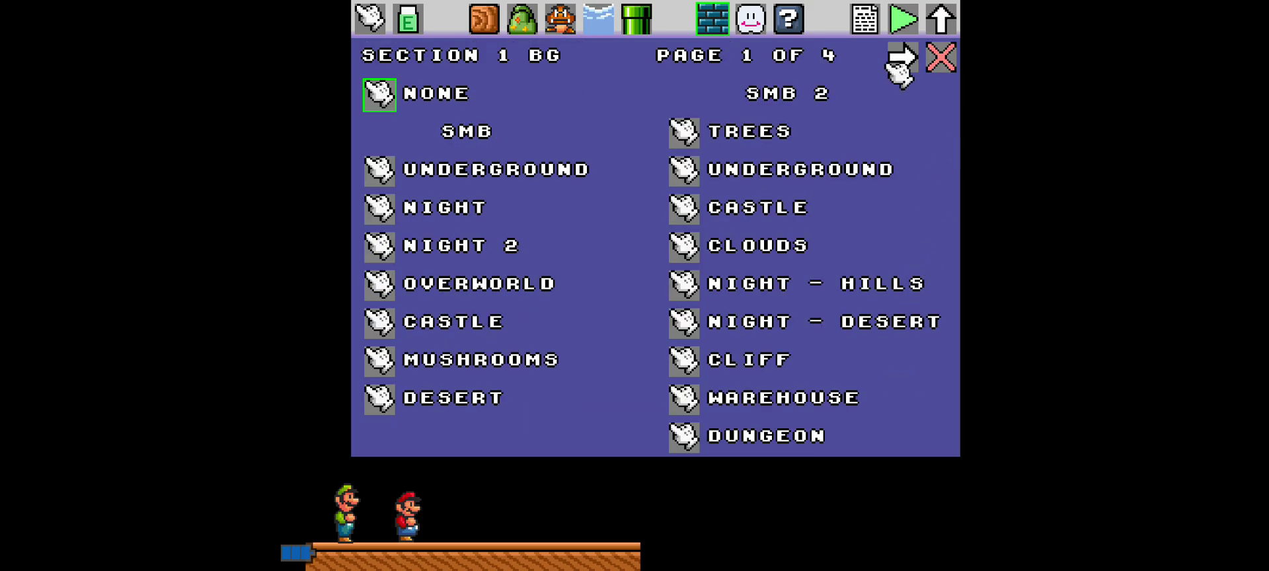
{"action": "left_click", "coordinate": [904, 58]}
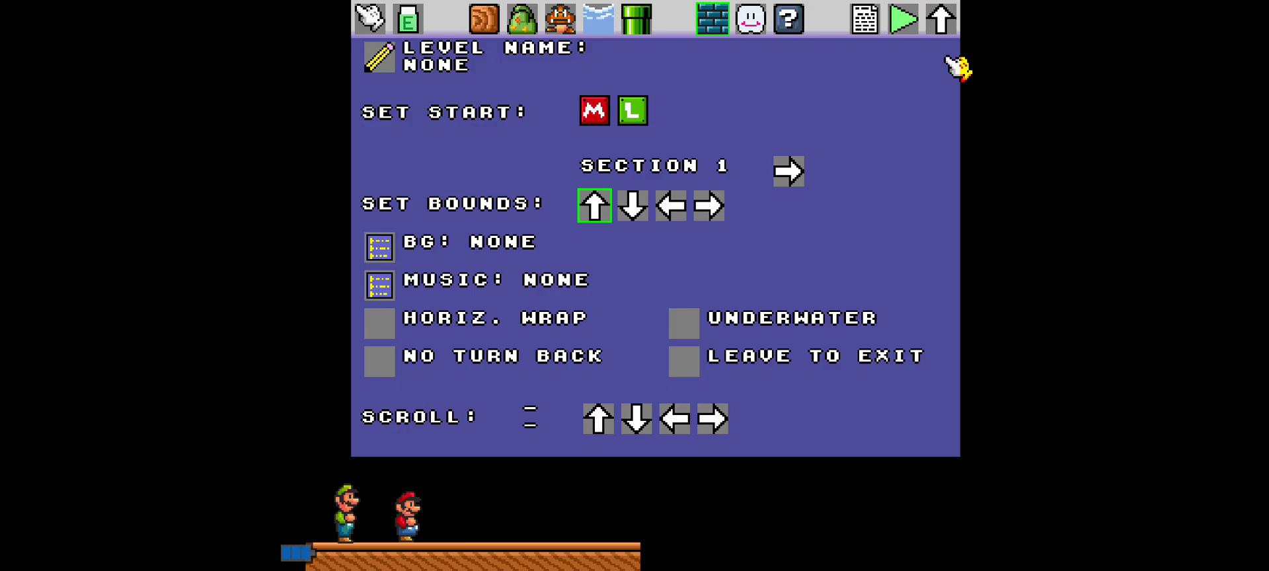
{"action": "left_click", "coordinate": [378, 245]}
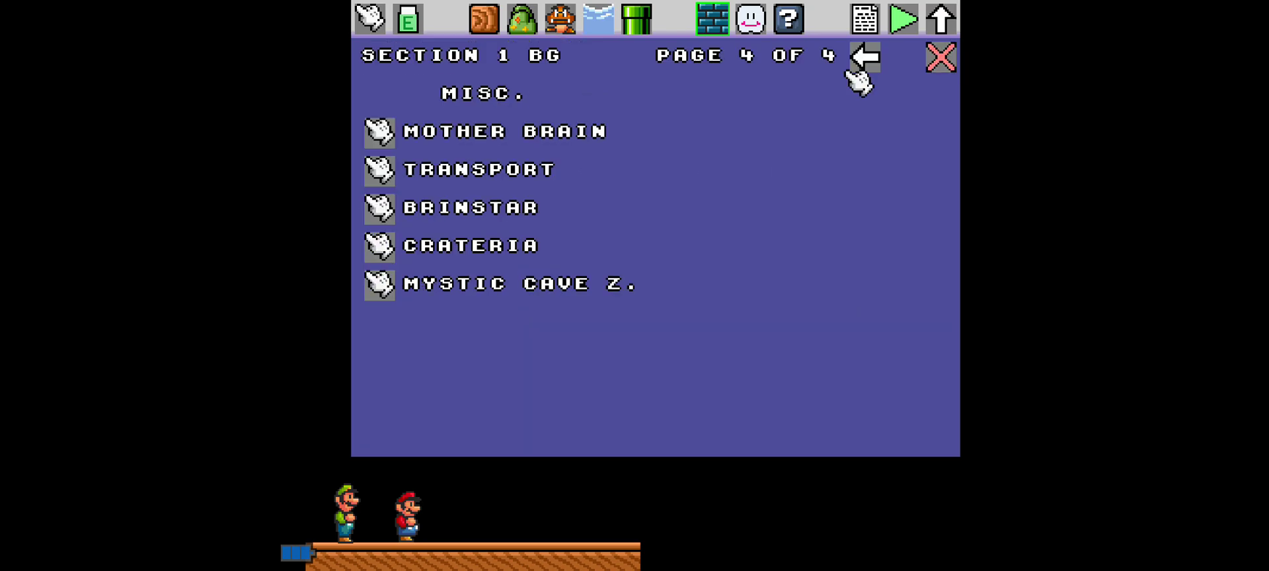
{"action": "left_click", "coordinate": [865, 55]}
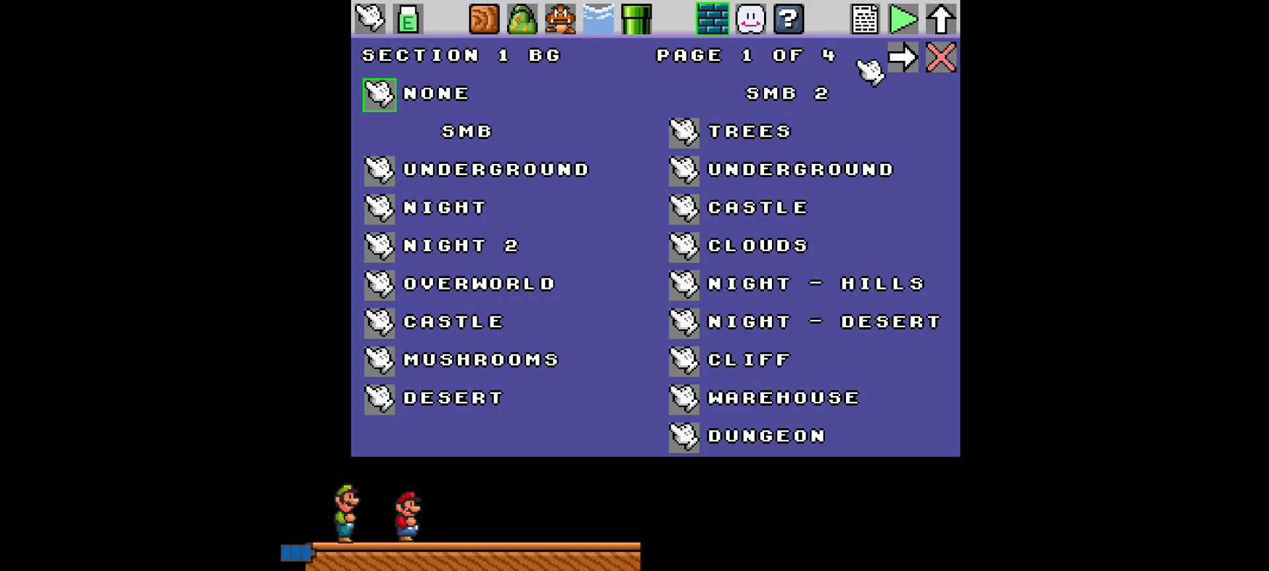
{"action": "mouse_move", "coordinate": [909, 97]}
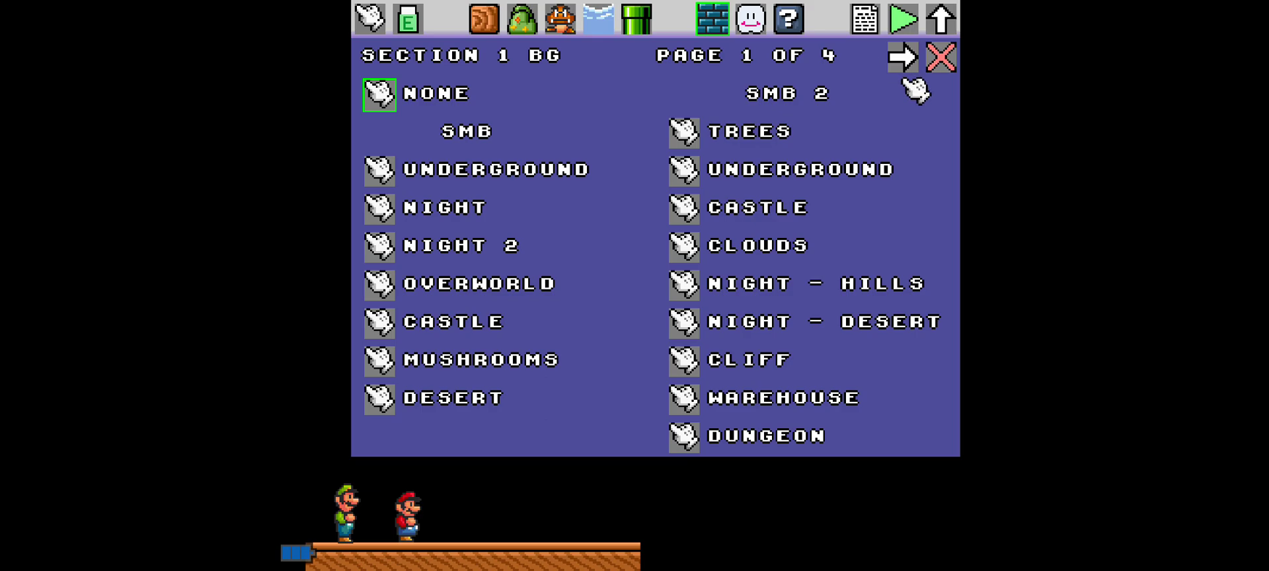
{"action": "left_click", "coordinate": [747, 21]}
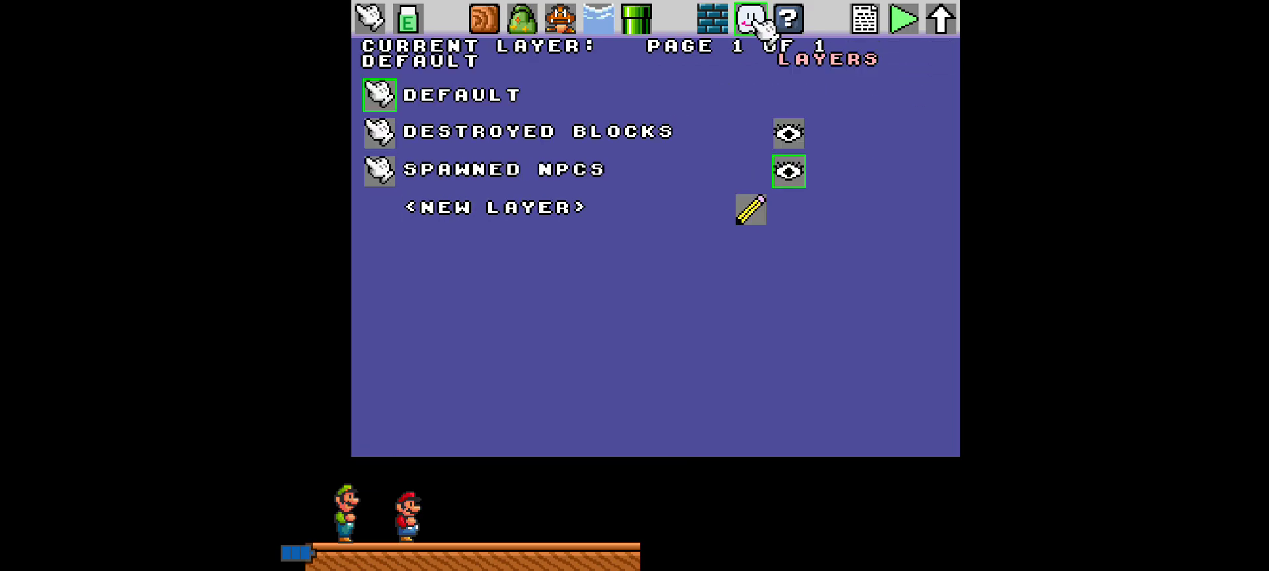
View the level events list, then go back to the section 1 settings.
{"action": "left_click", "coordinate": [787, 19]}
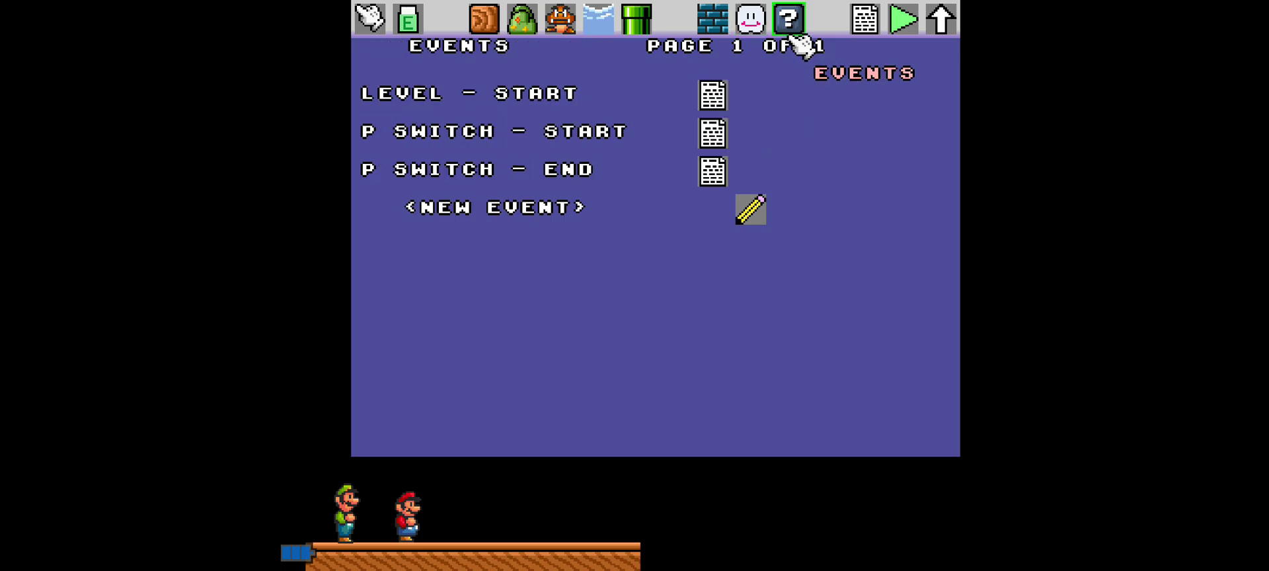
{"action": "left_click", "coordinate": [716, 20]}
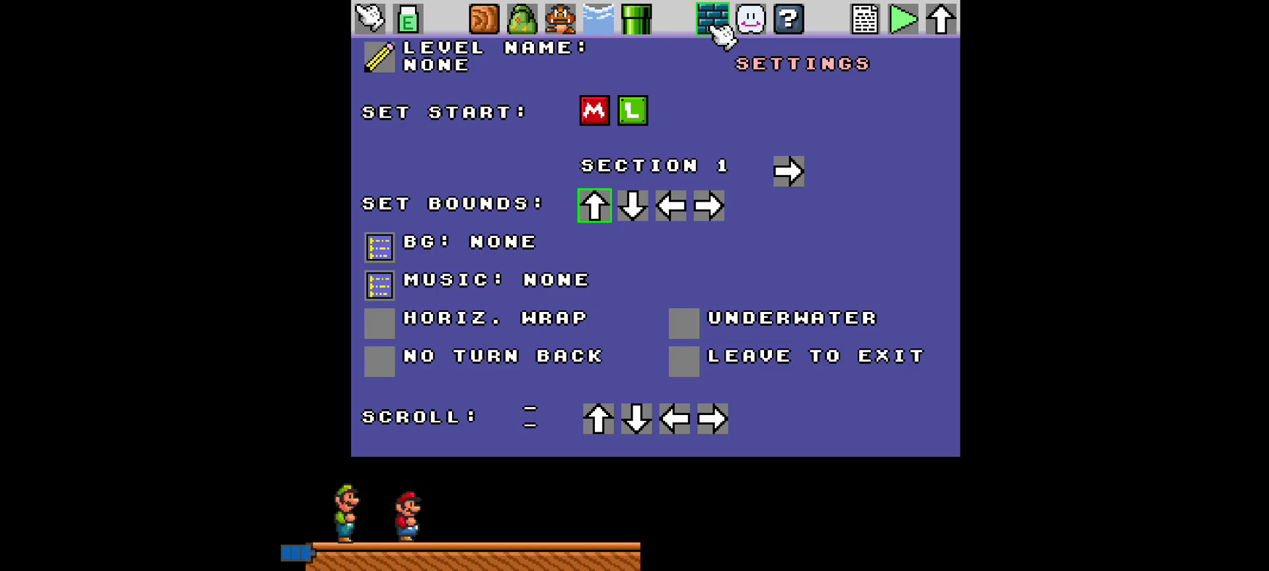
{"action": "mouse_move", "coordinate": [389, 282]}
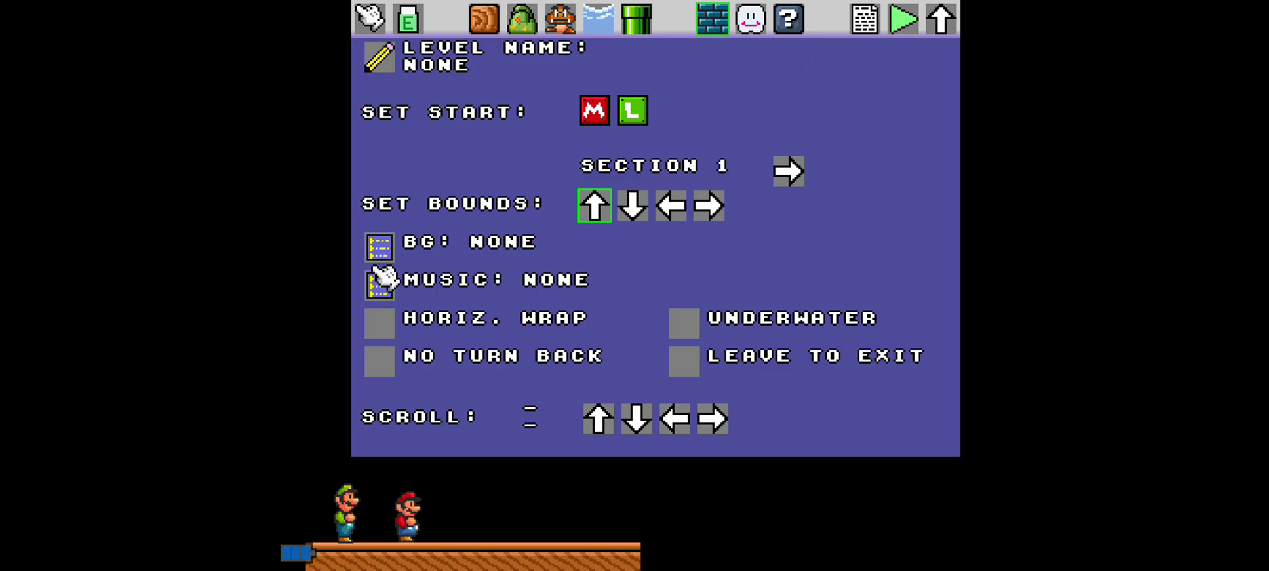
Set the section 1 background to SMB 3 Blocks from page 2 and start test play.
{"action": "left_click", "coordinate": [379, 249]}
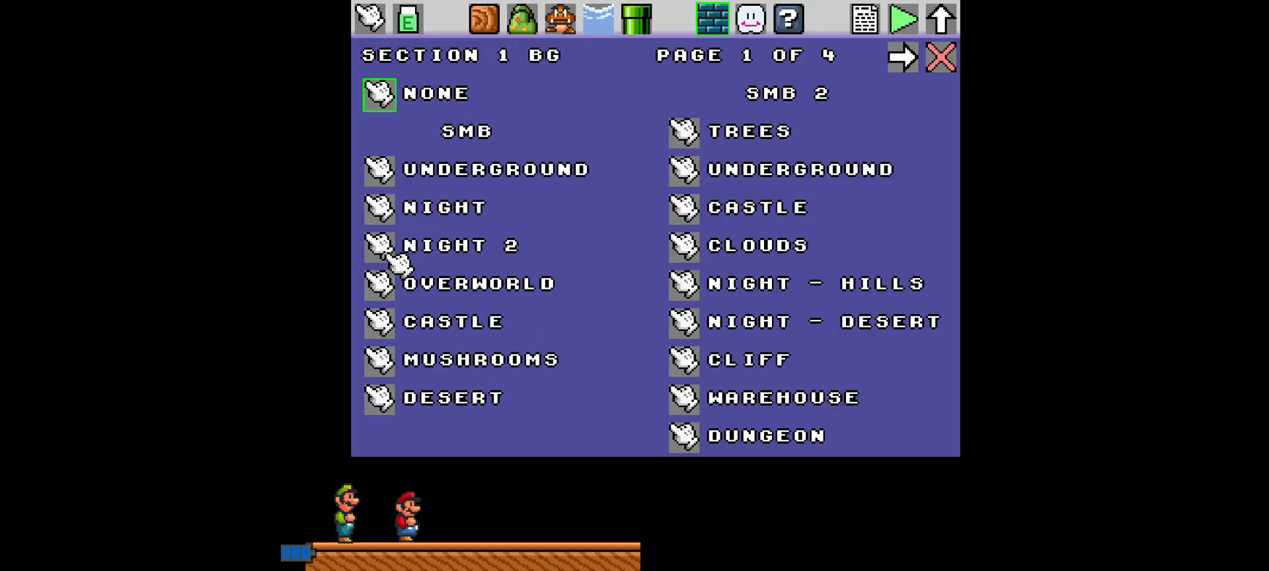
{"action": "mouse_move", "coordinate": [806, 106]}
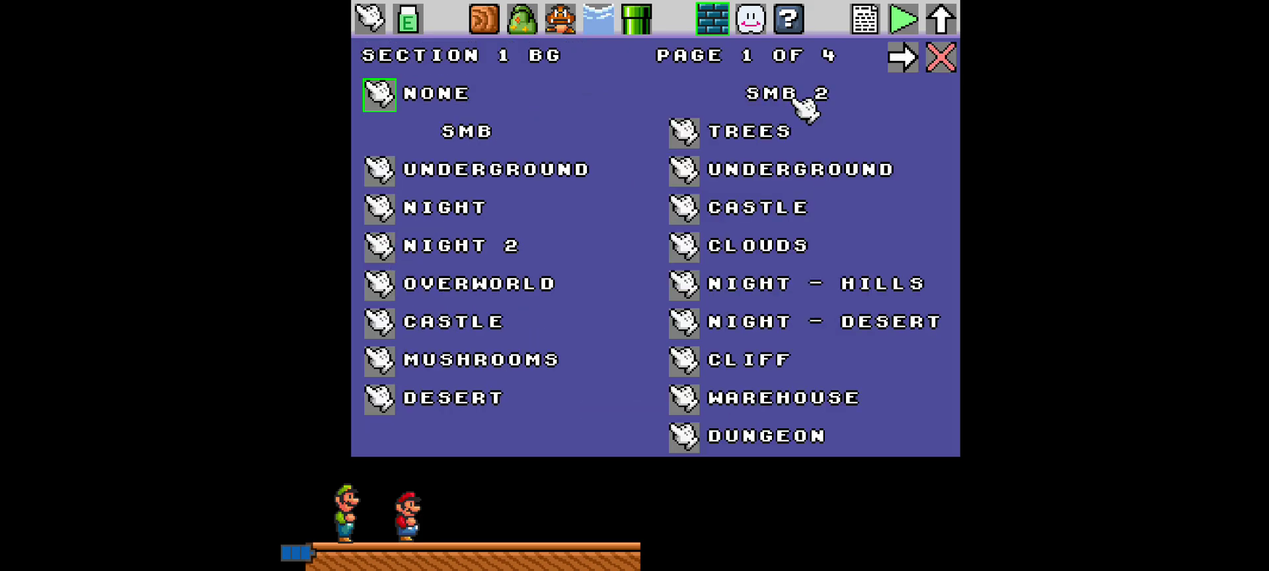
{"action": "left_click", "coordinate": [901, 58]}
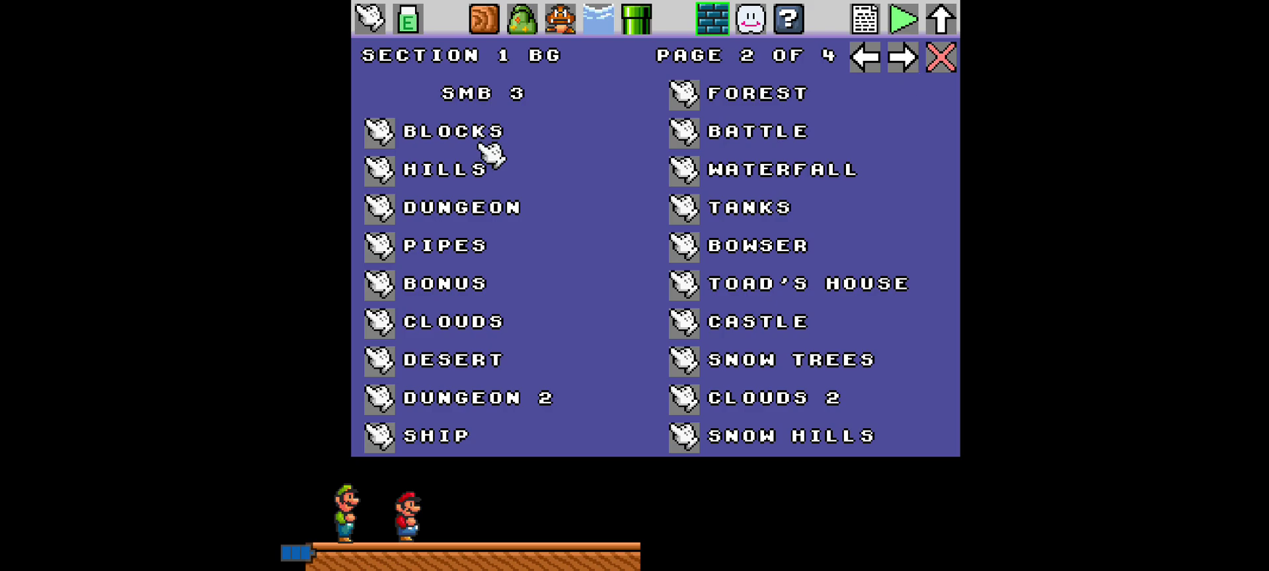
{"action": "left_click", "coordinate": [378, 131]}
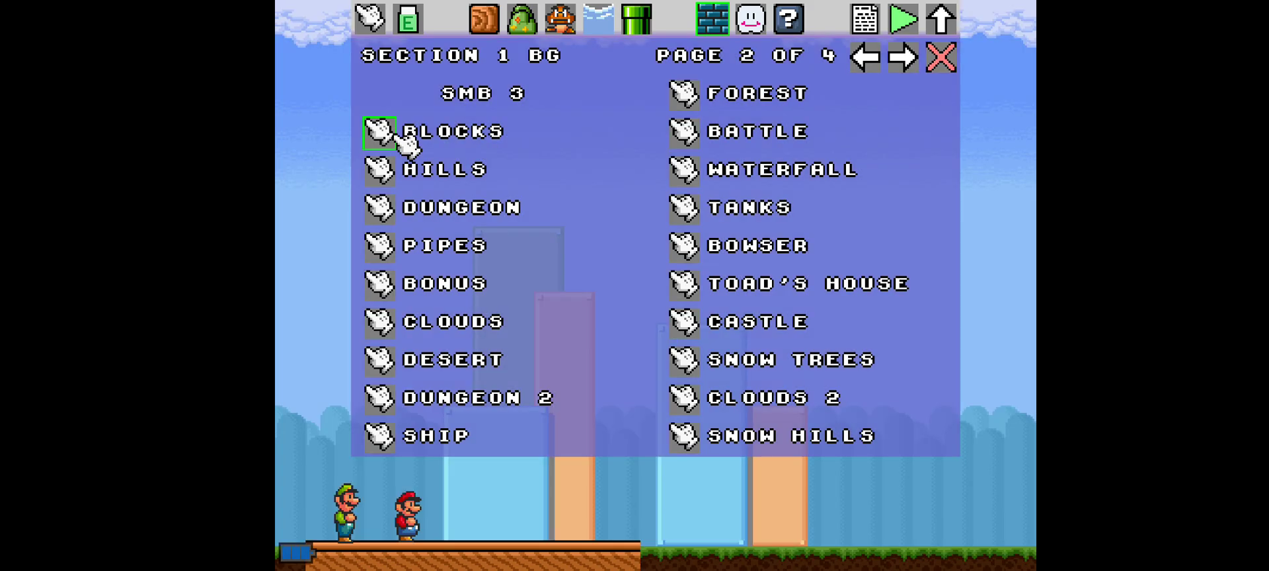
{"action": "left_click", "coordinate": [432, 130]}
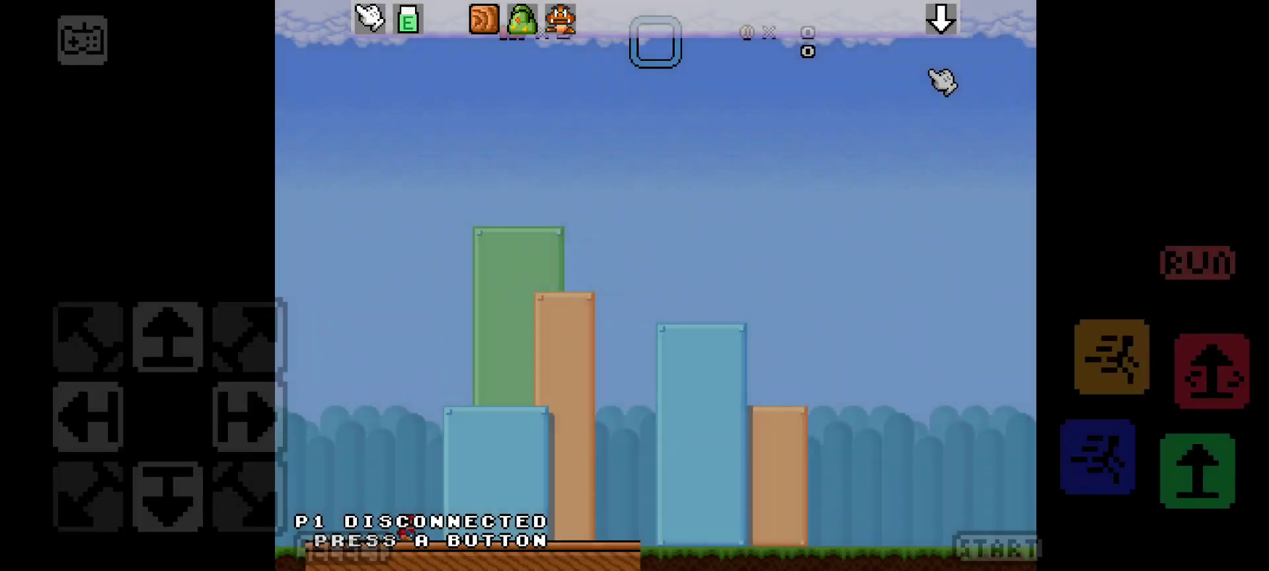
Connect as player one and run and jump Mario around the blue blocks on the wood ground.
{"action": "left_click", "coordinate": [1199, 470]}
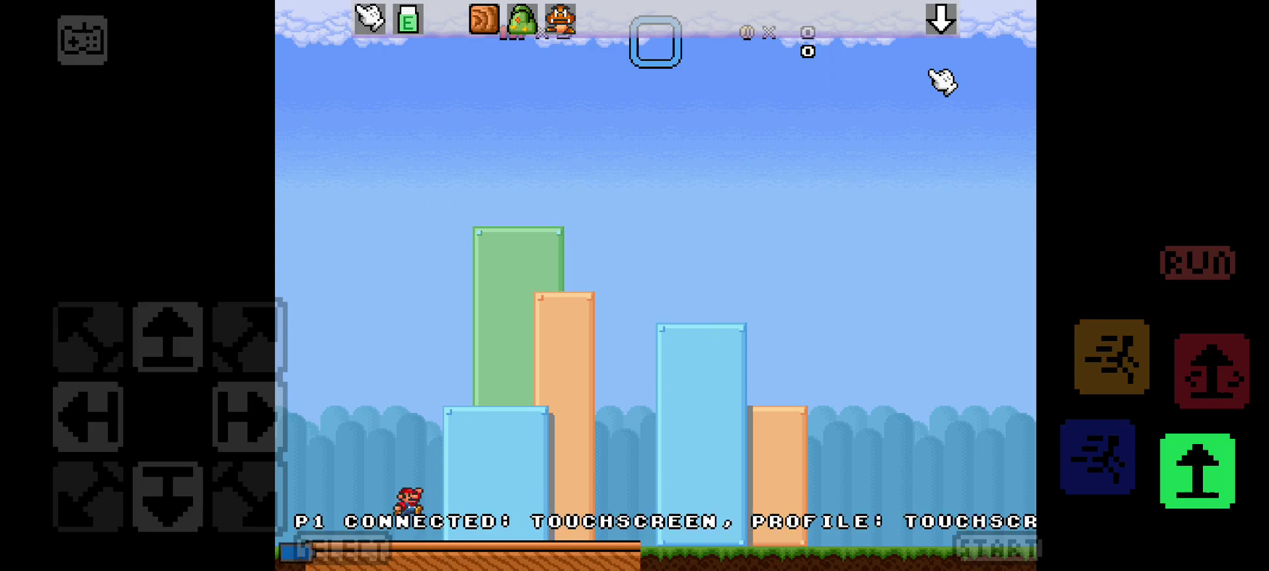
{"action": "left_click", "coordinate": [90, 416]}
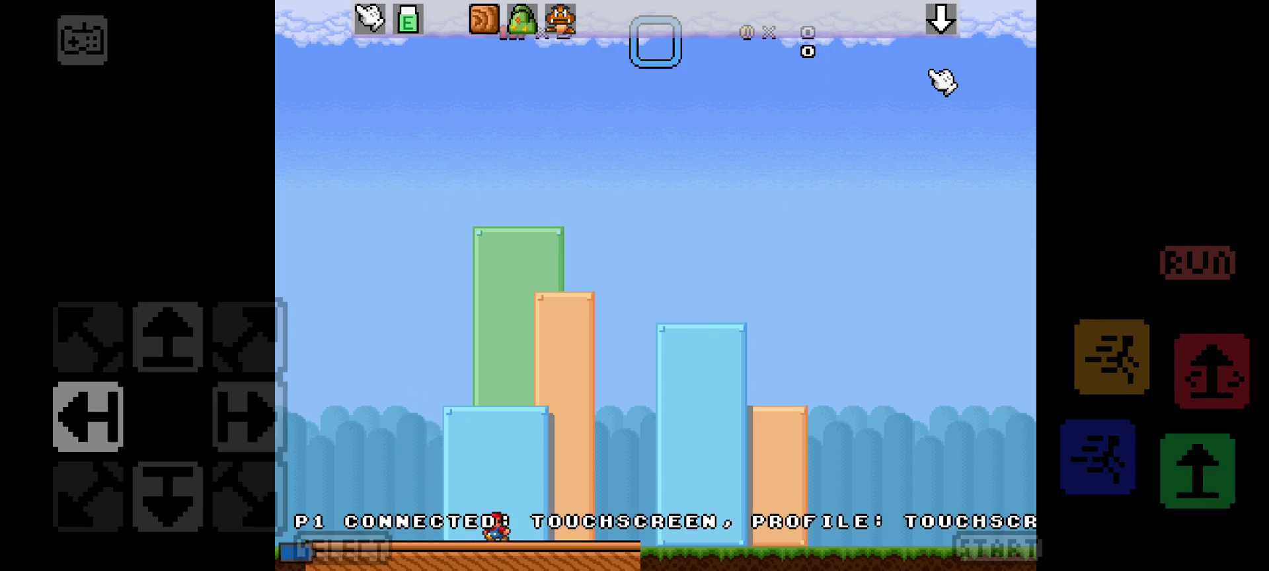
{"action": "left_click", "coordinate": [246, 429]}
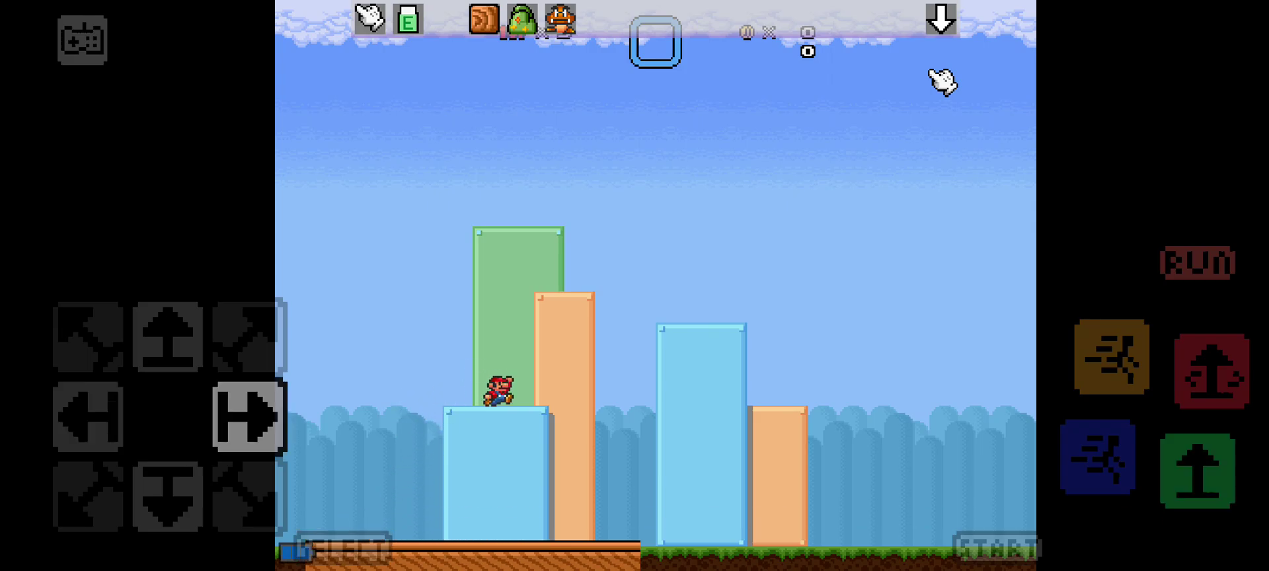
{"action": "left_click", "coordinate": [90, 418]}
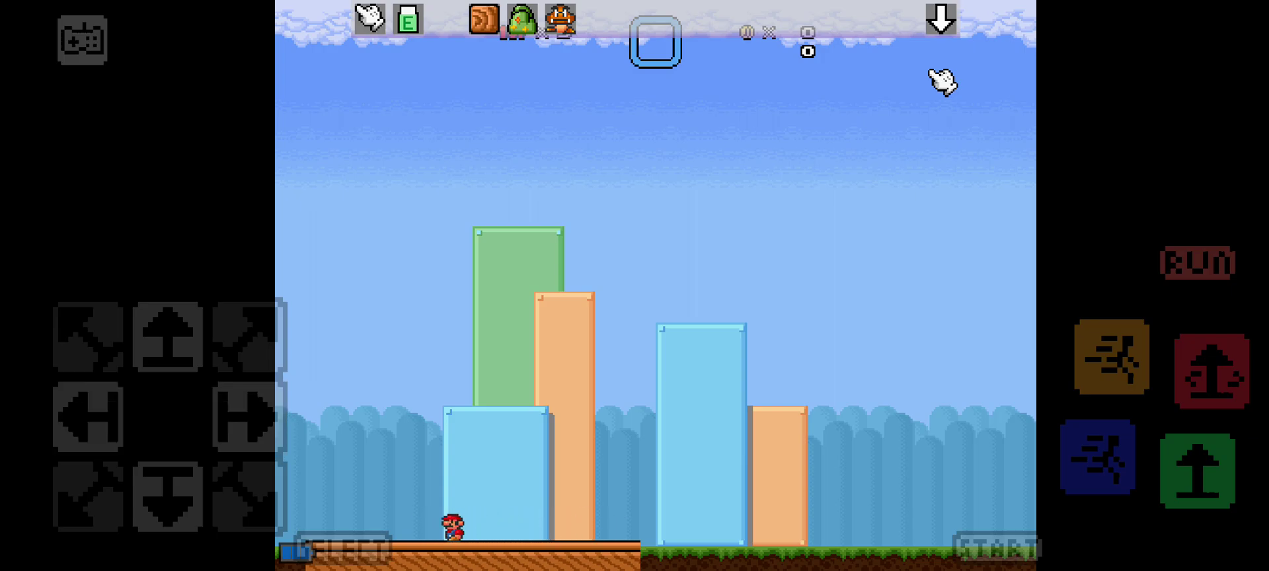
{"action": "left_click", "coordinate": [1196, 468]}
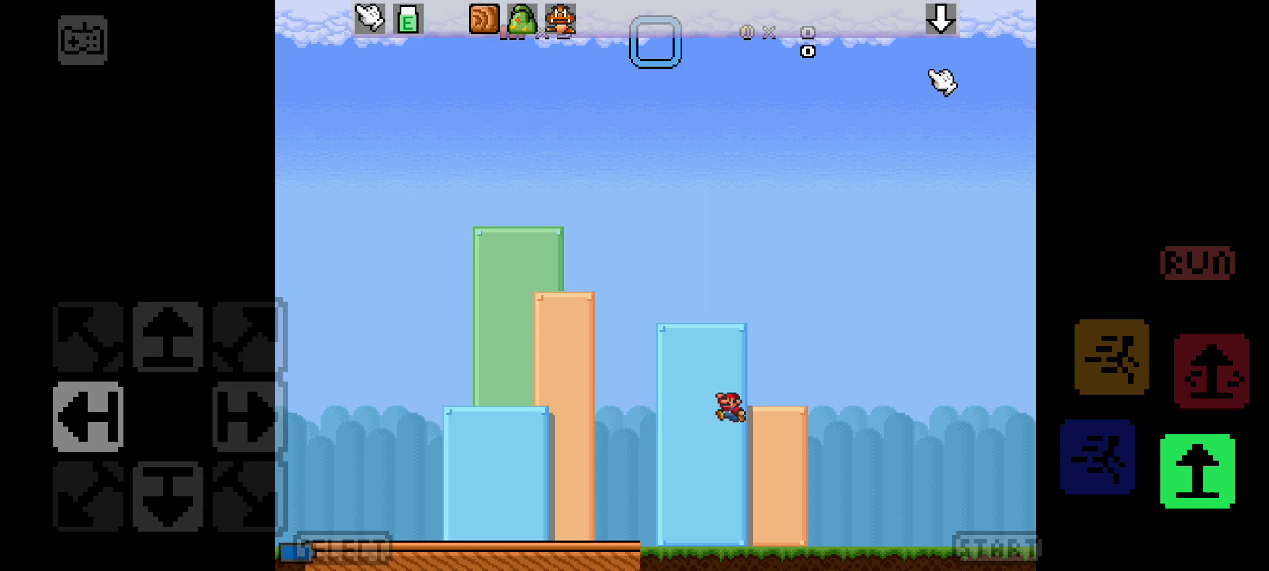